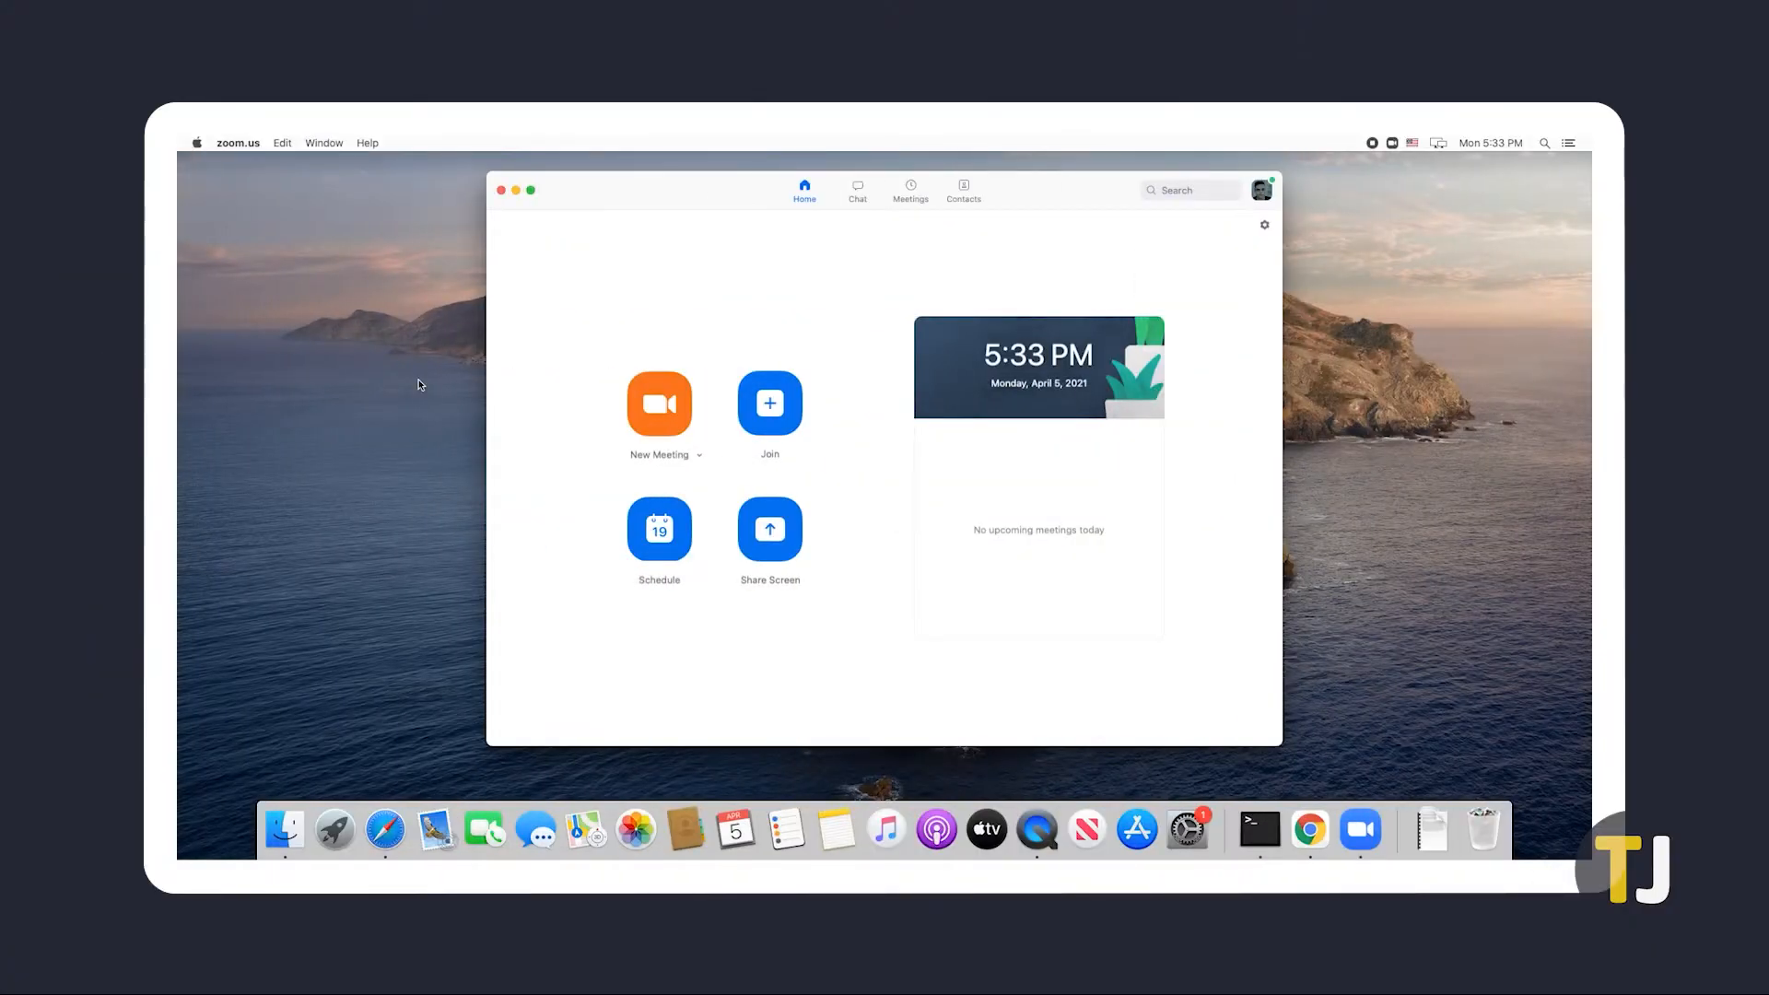
Step: Run Uninstall Zoom from the zoom.us menu and confirm with OK
{"action": "left_click", "coordinate": [237, 144]}
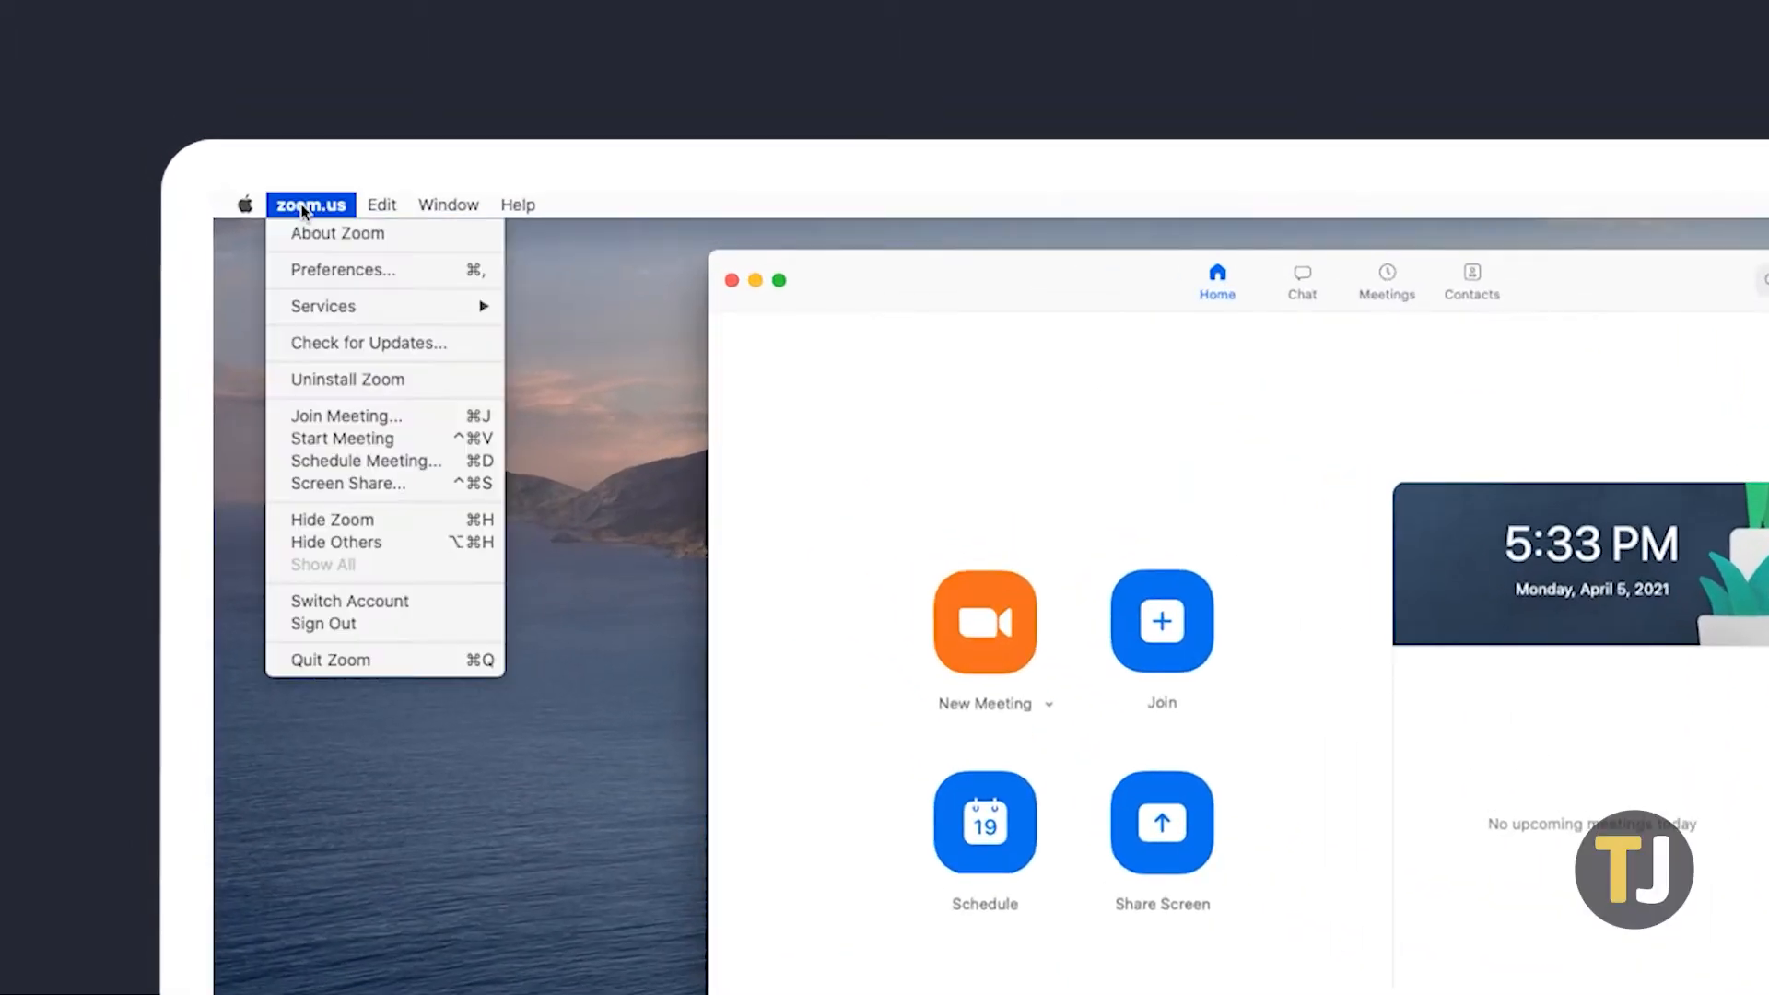
{"action": "mouse_move", "coordinate": [347, 379]}
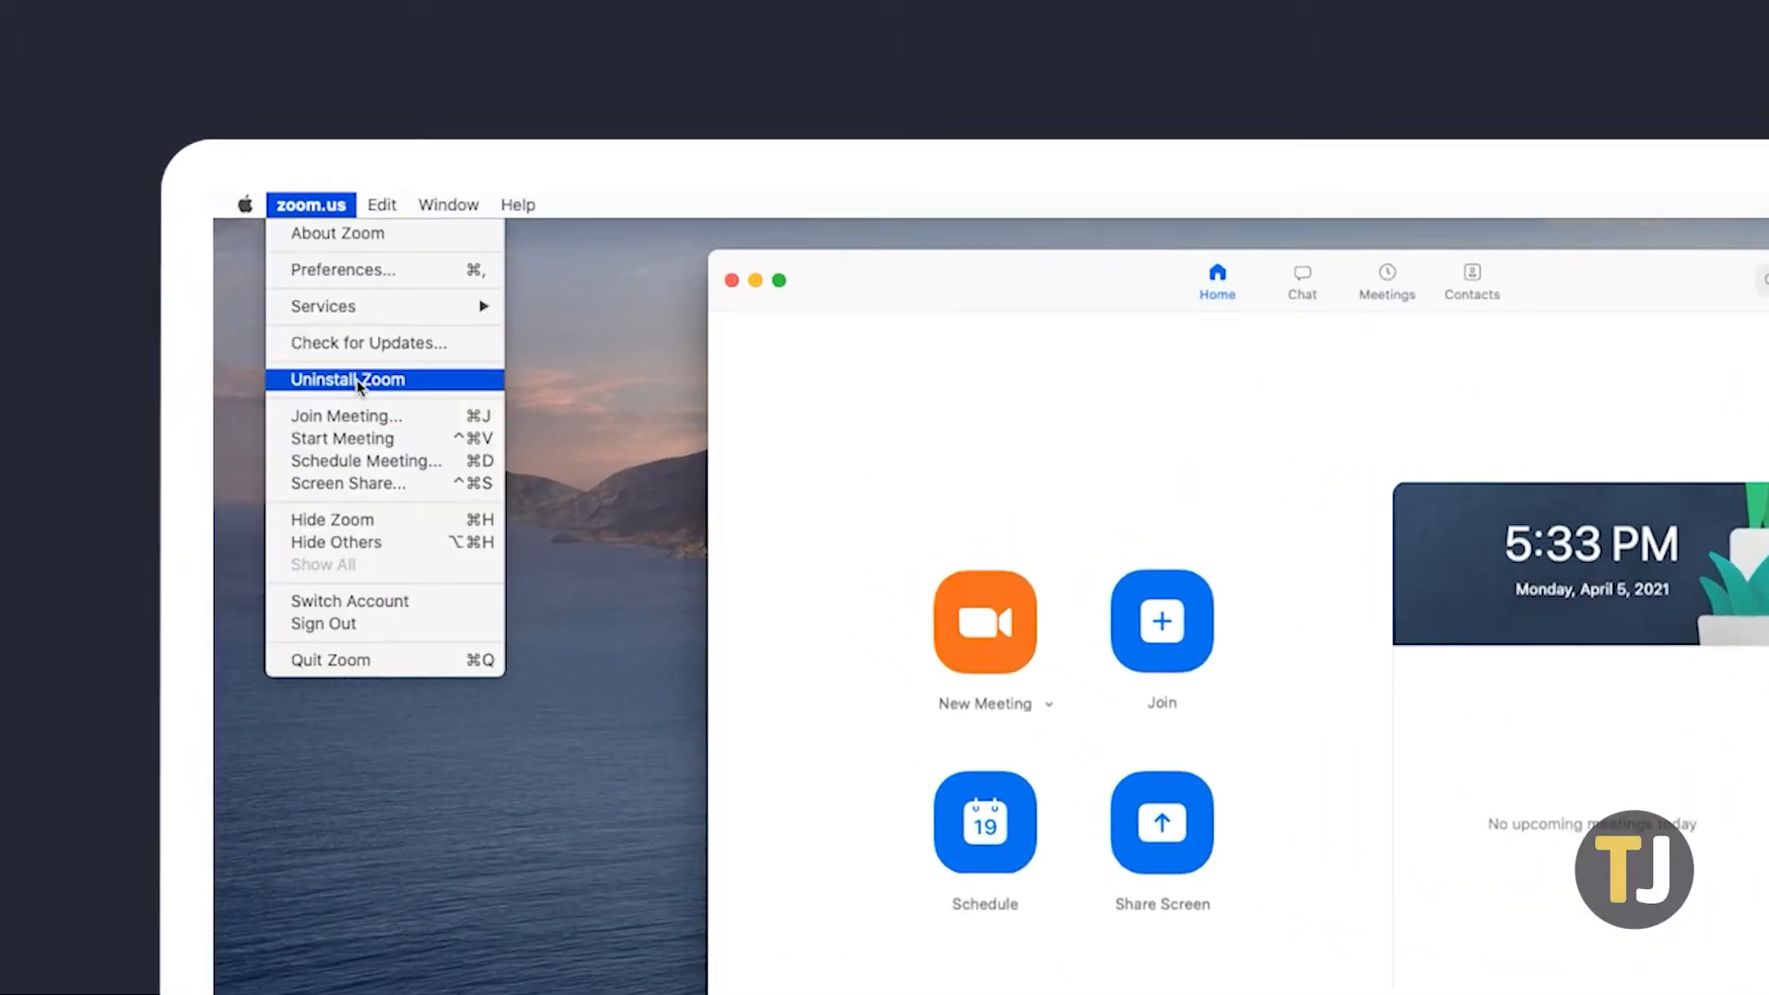
{"action": "left_click", "coordinate": [348, 378]}
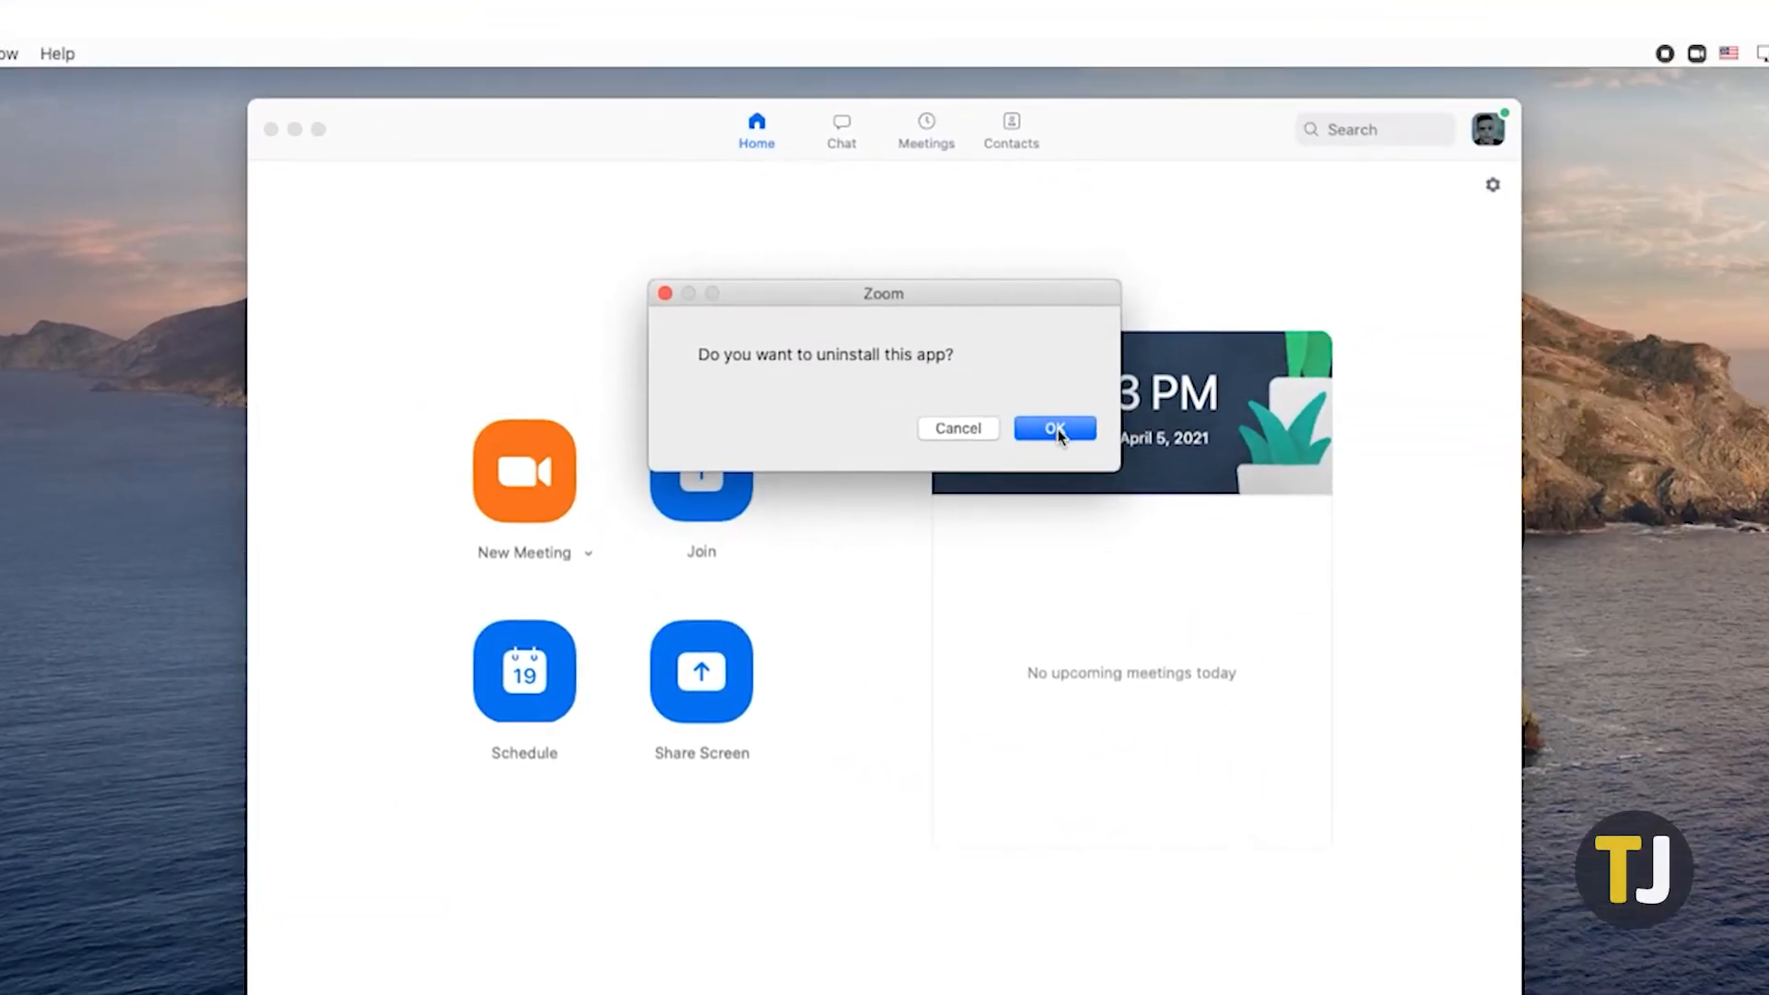
{"action": "left_click", "coordinate": [1055, 432]}
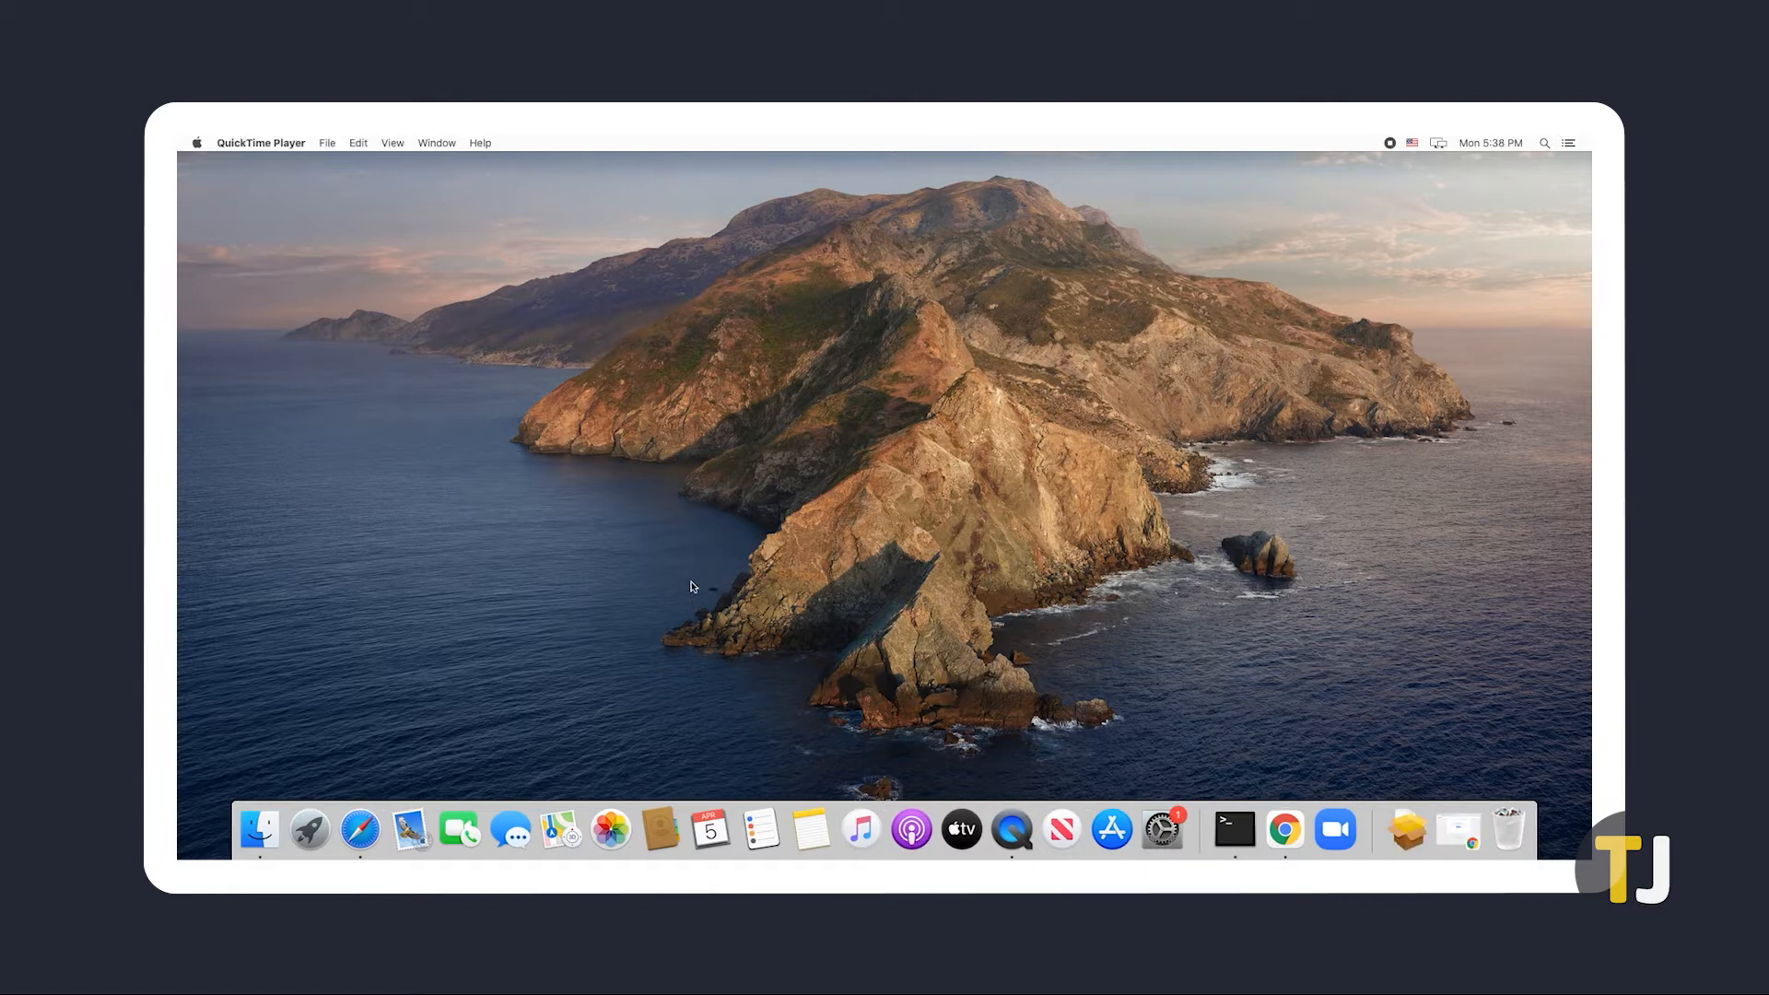
Step: In Finder's Applications folder, move the zoom.us app to the Trash
{"action": "left_click", "coordinate": [258, 830]}
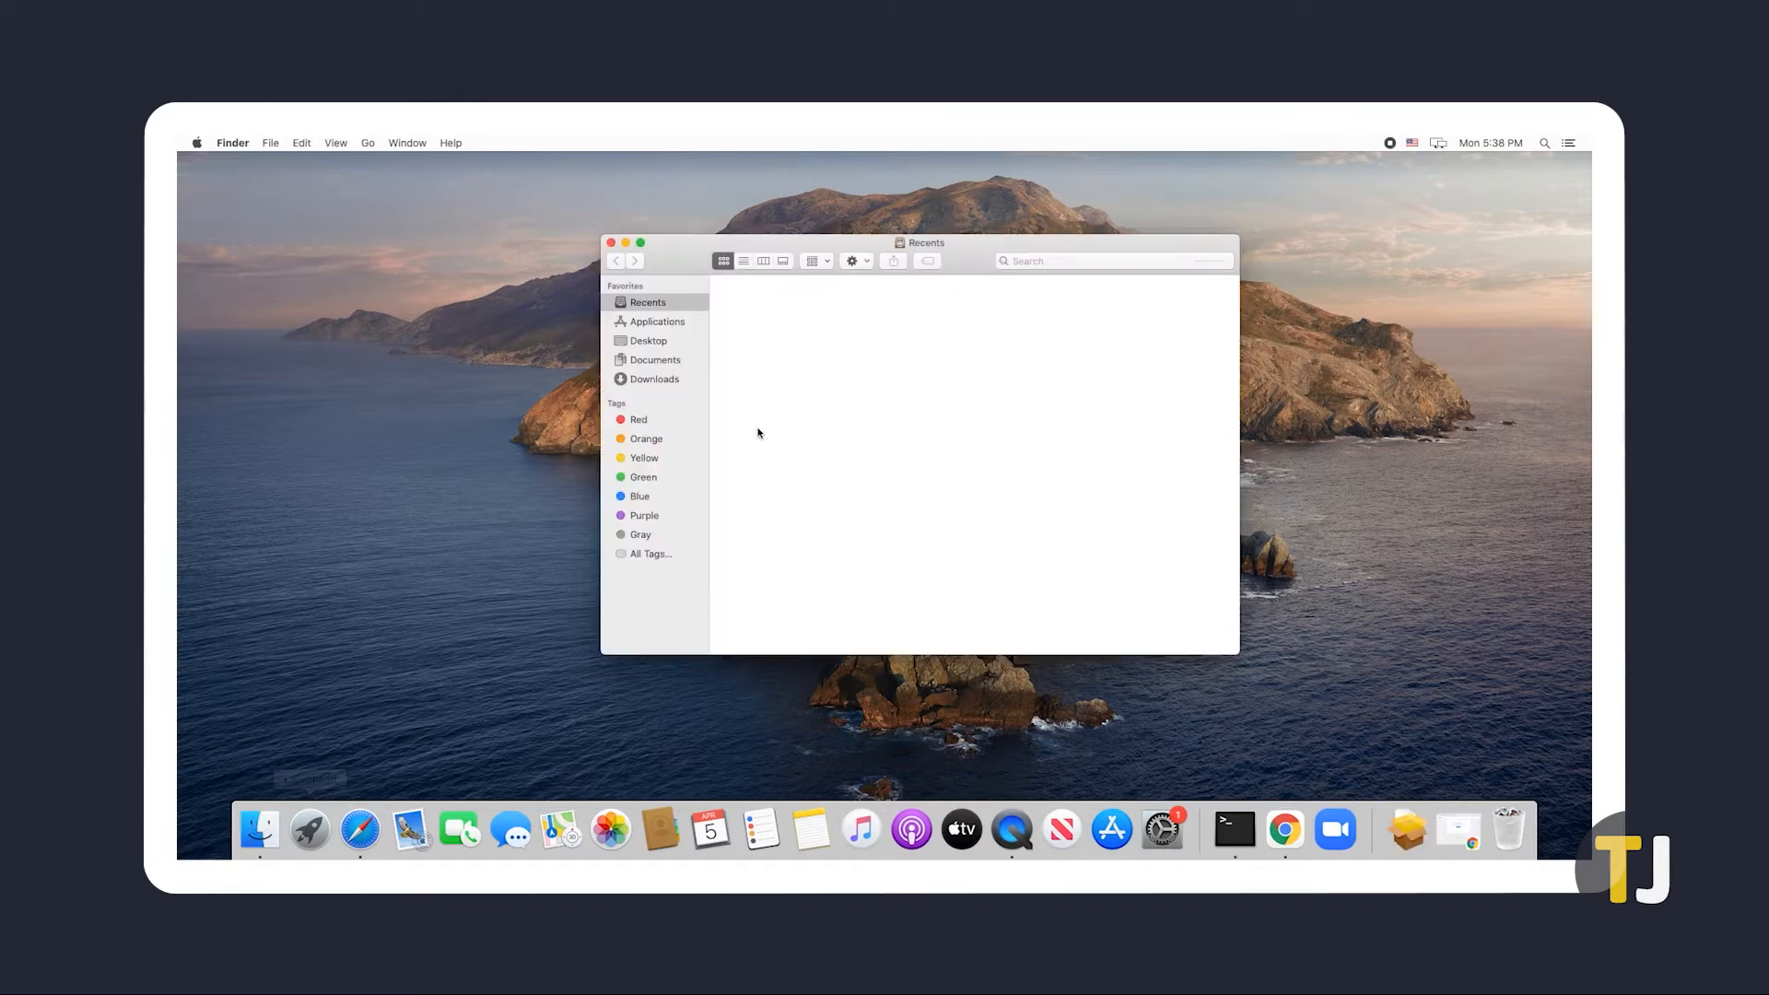
{"action": "left_click", "coordinate": [655, 322]}
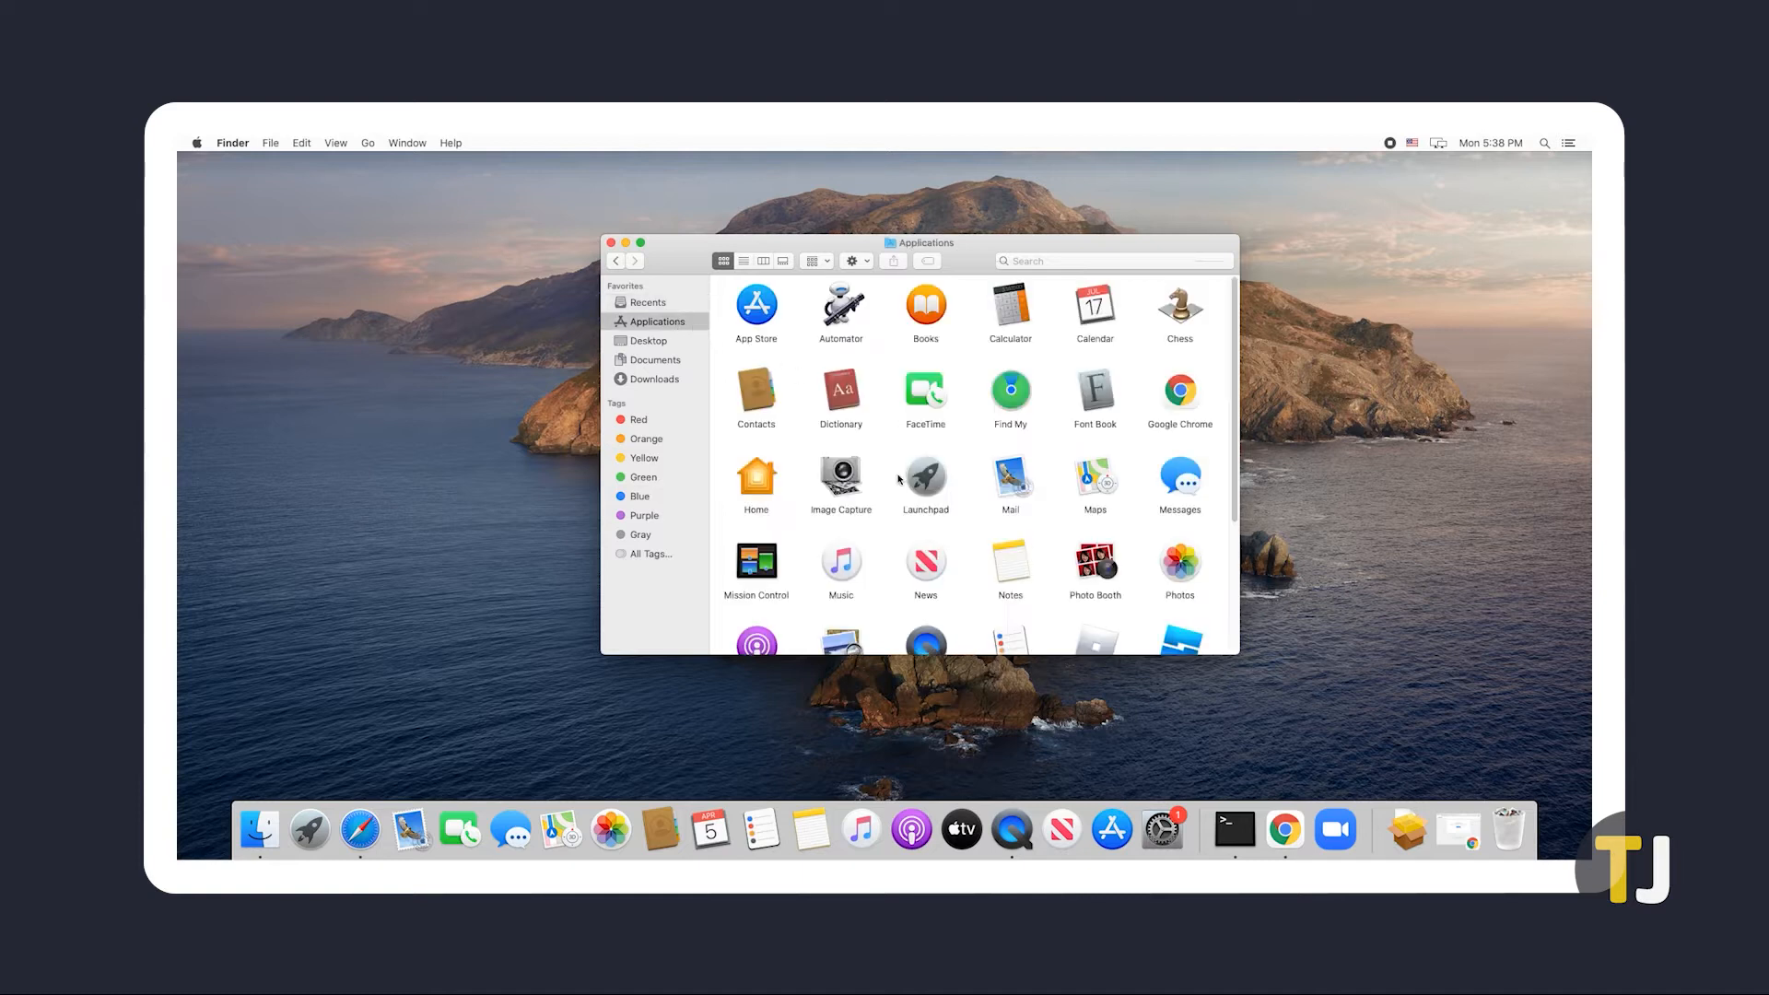
{"action": "mouse_move", "coordinate": [1031, 528]}
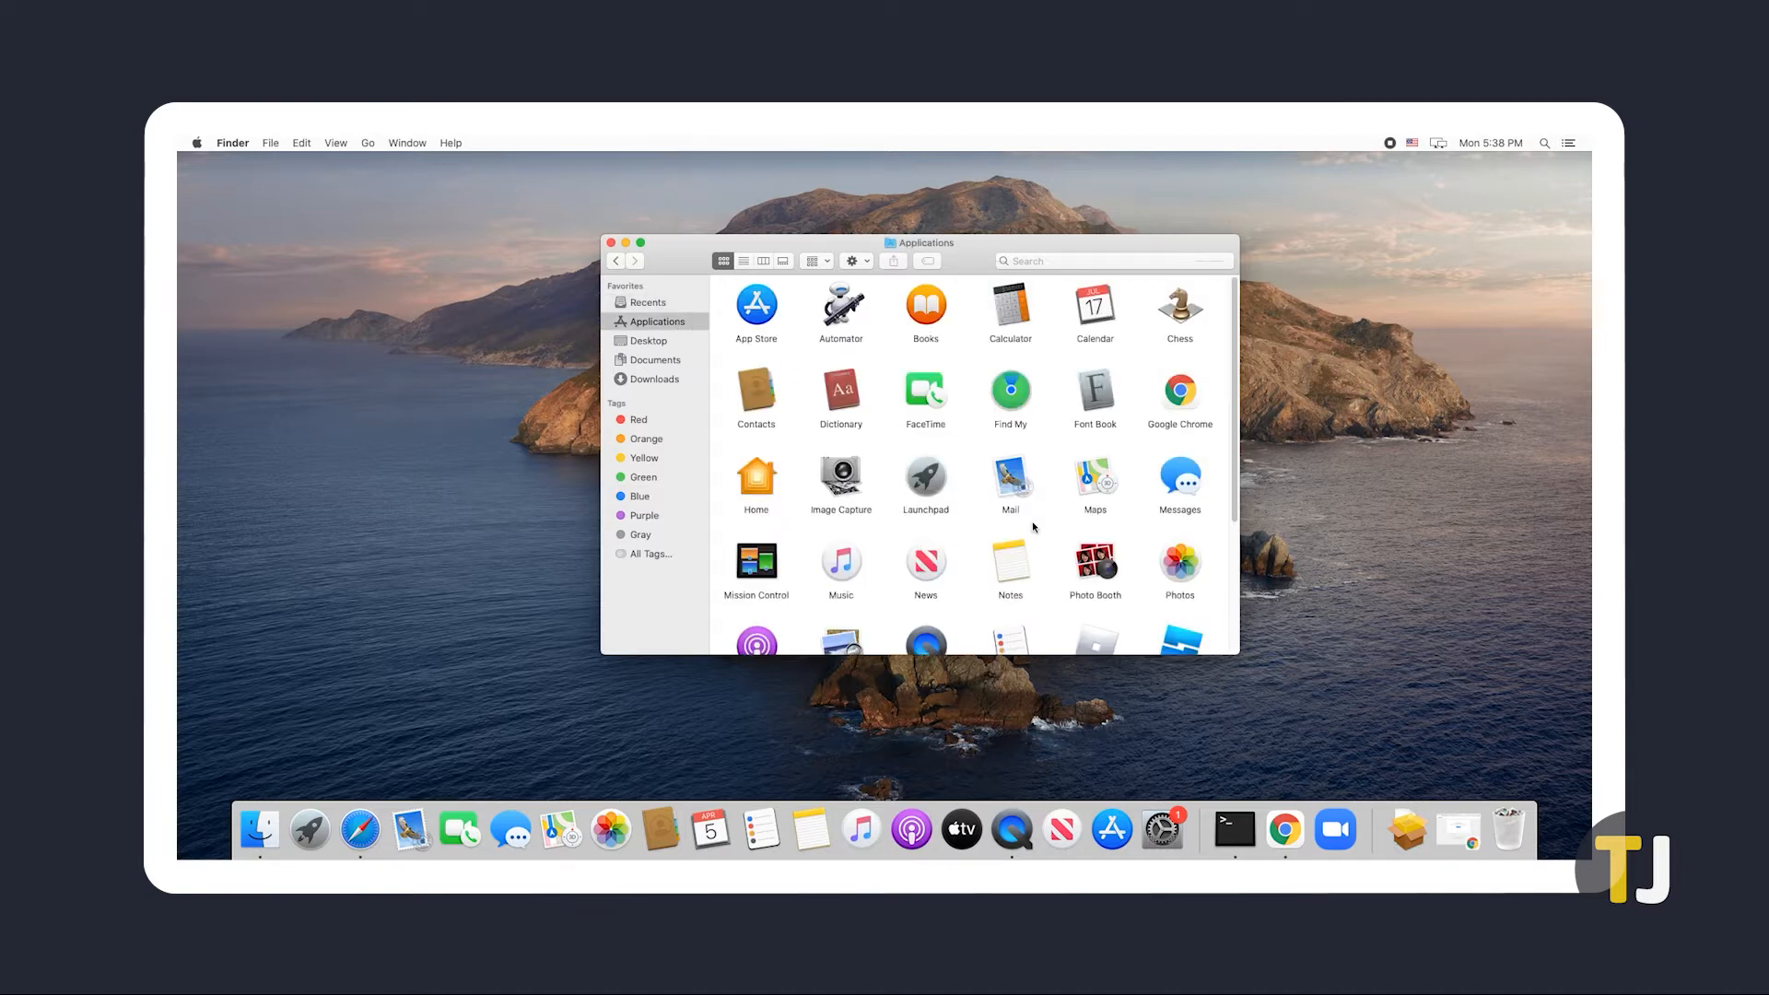
{"action": "scroll", "scroll_direction": "down", "scroll_amount": 3}
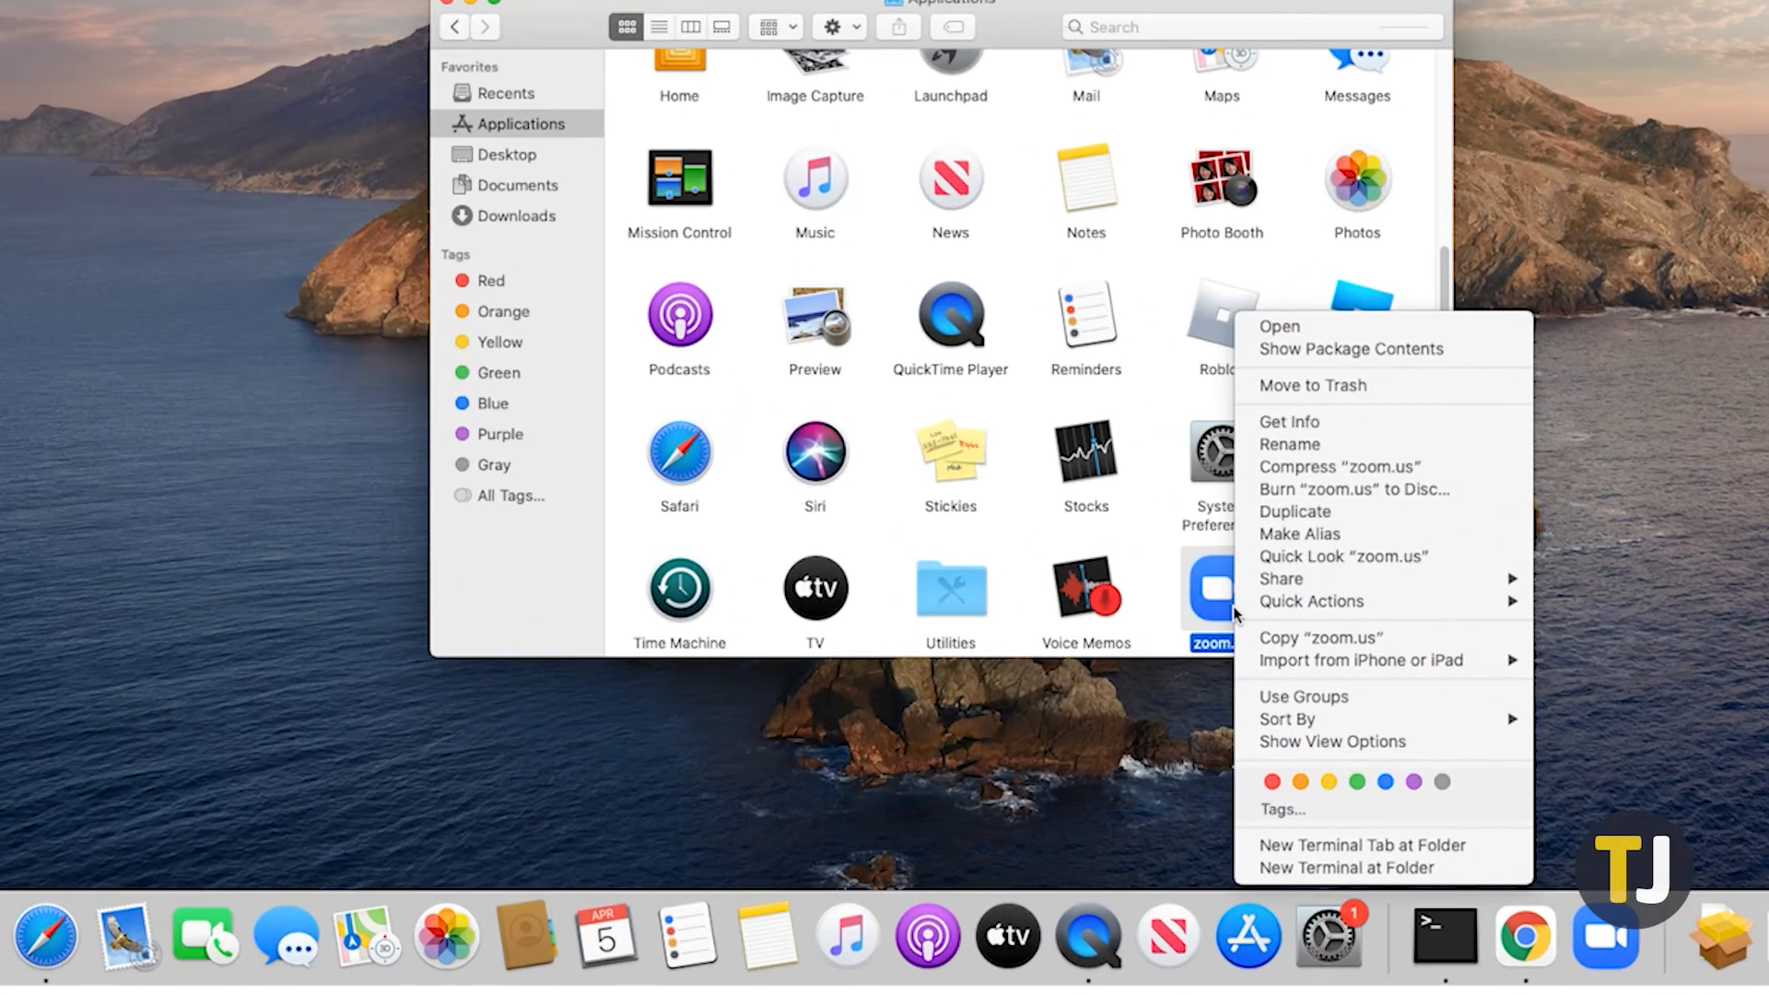
{"action": "mouse_move", "coordinate": [1354, 386]}
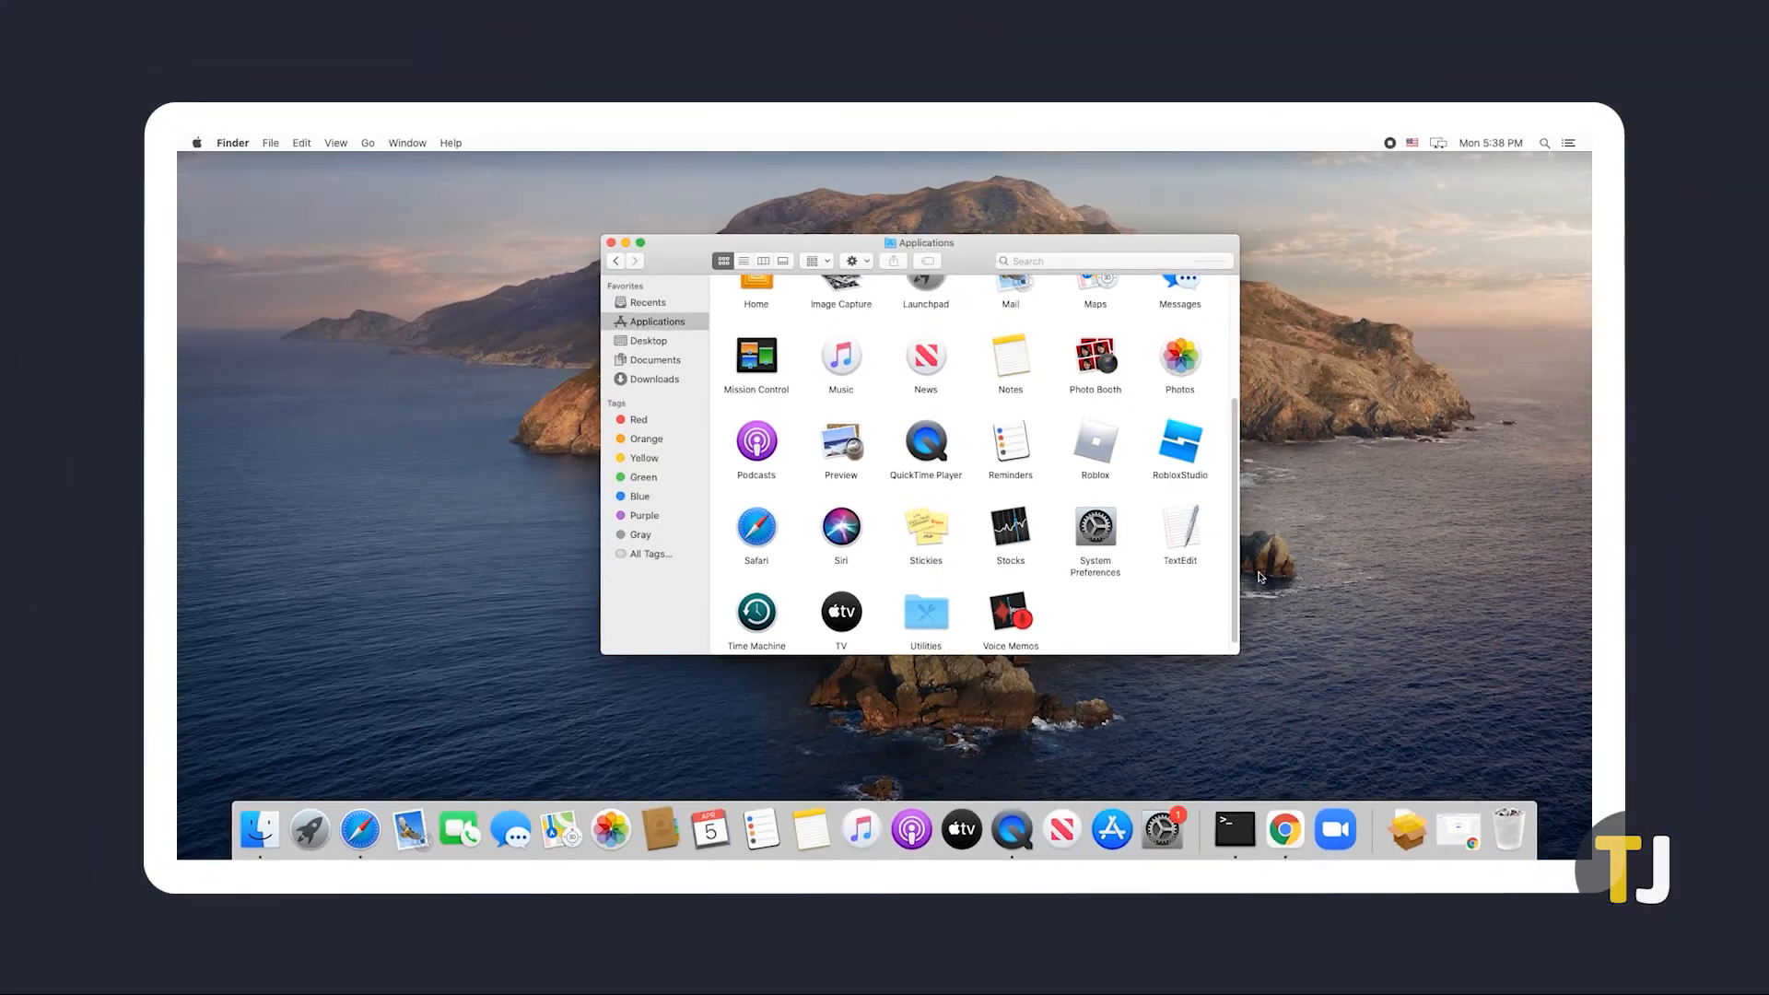
{"action": "right_click", "coordinate": [1508, 829]}
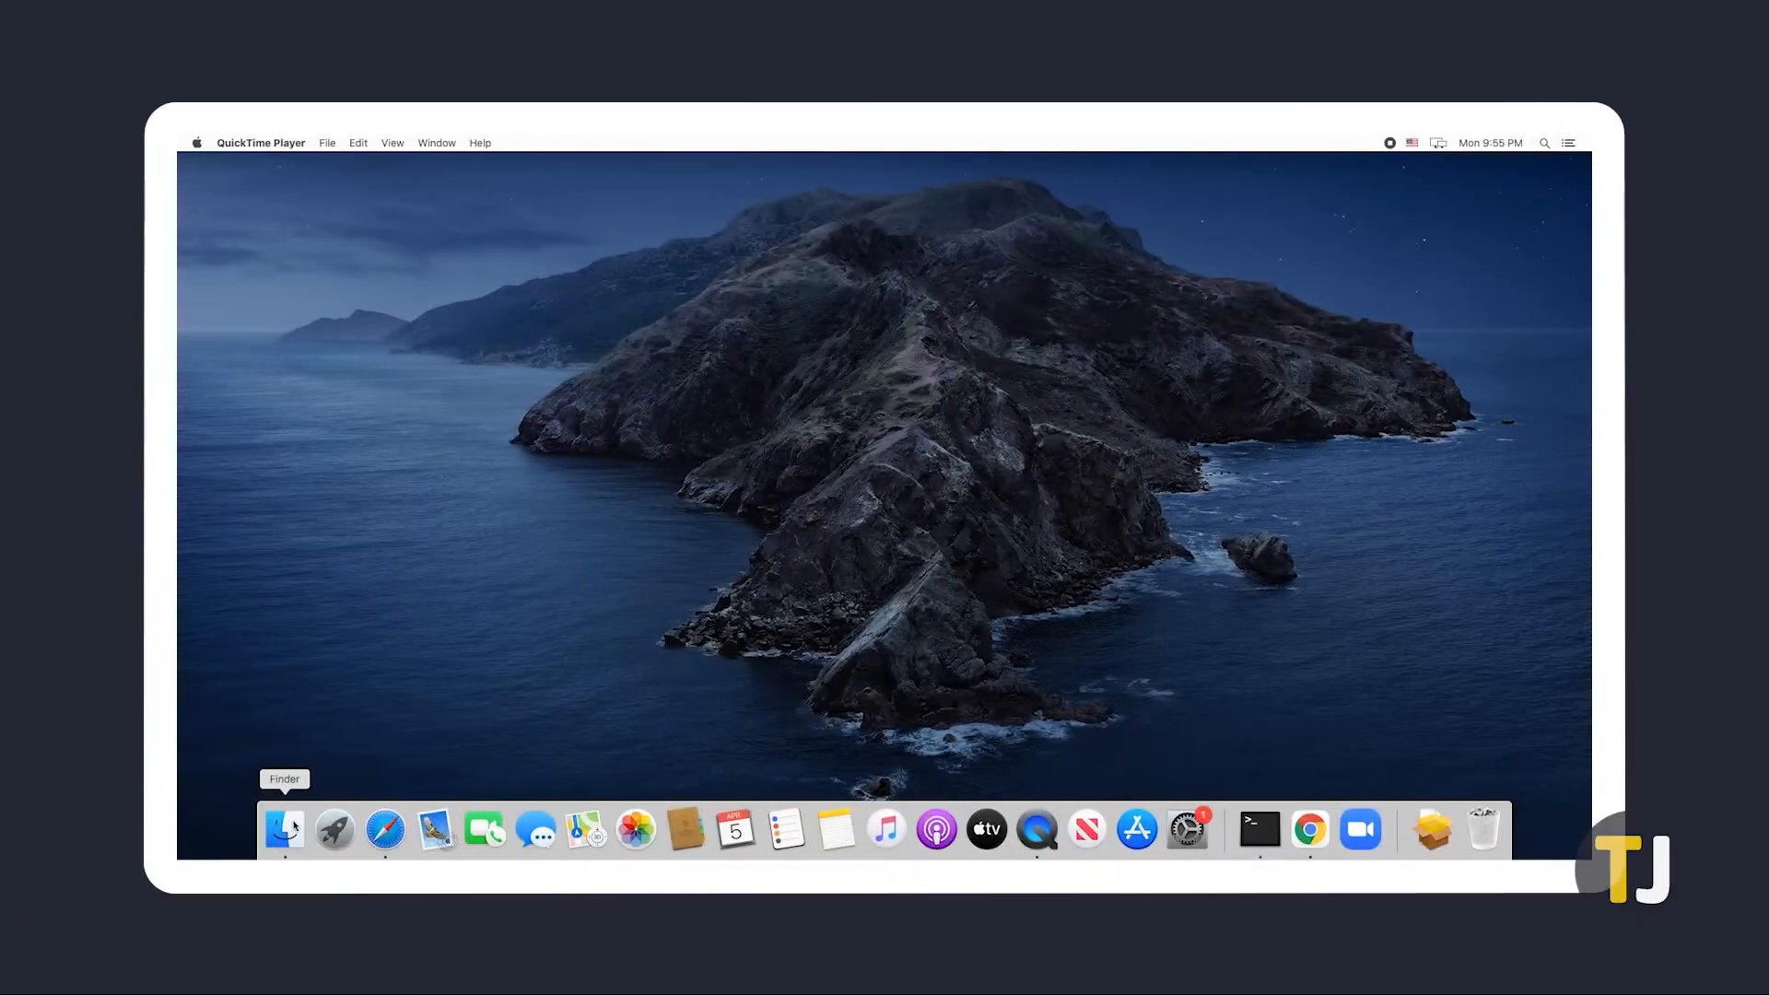
Step: Visit ~/.zoomus/, delete the ZoomAudioDevice.kext files, then go to ~/Library/Application Support/
{"action": "left_click", "coordinate": [457, 187]}
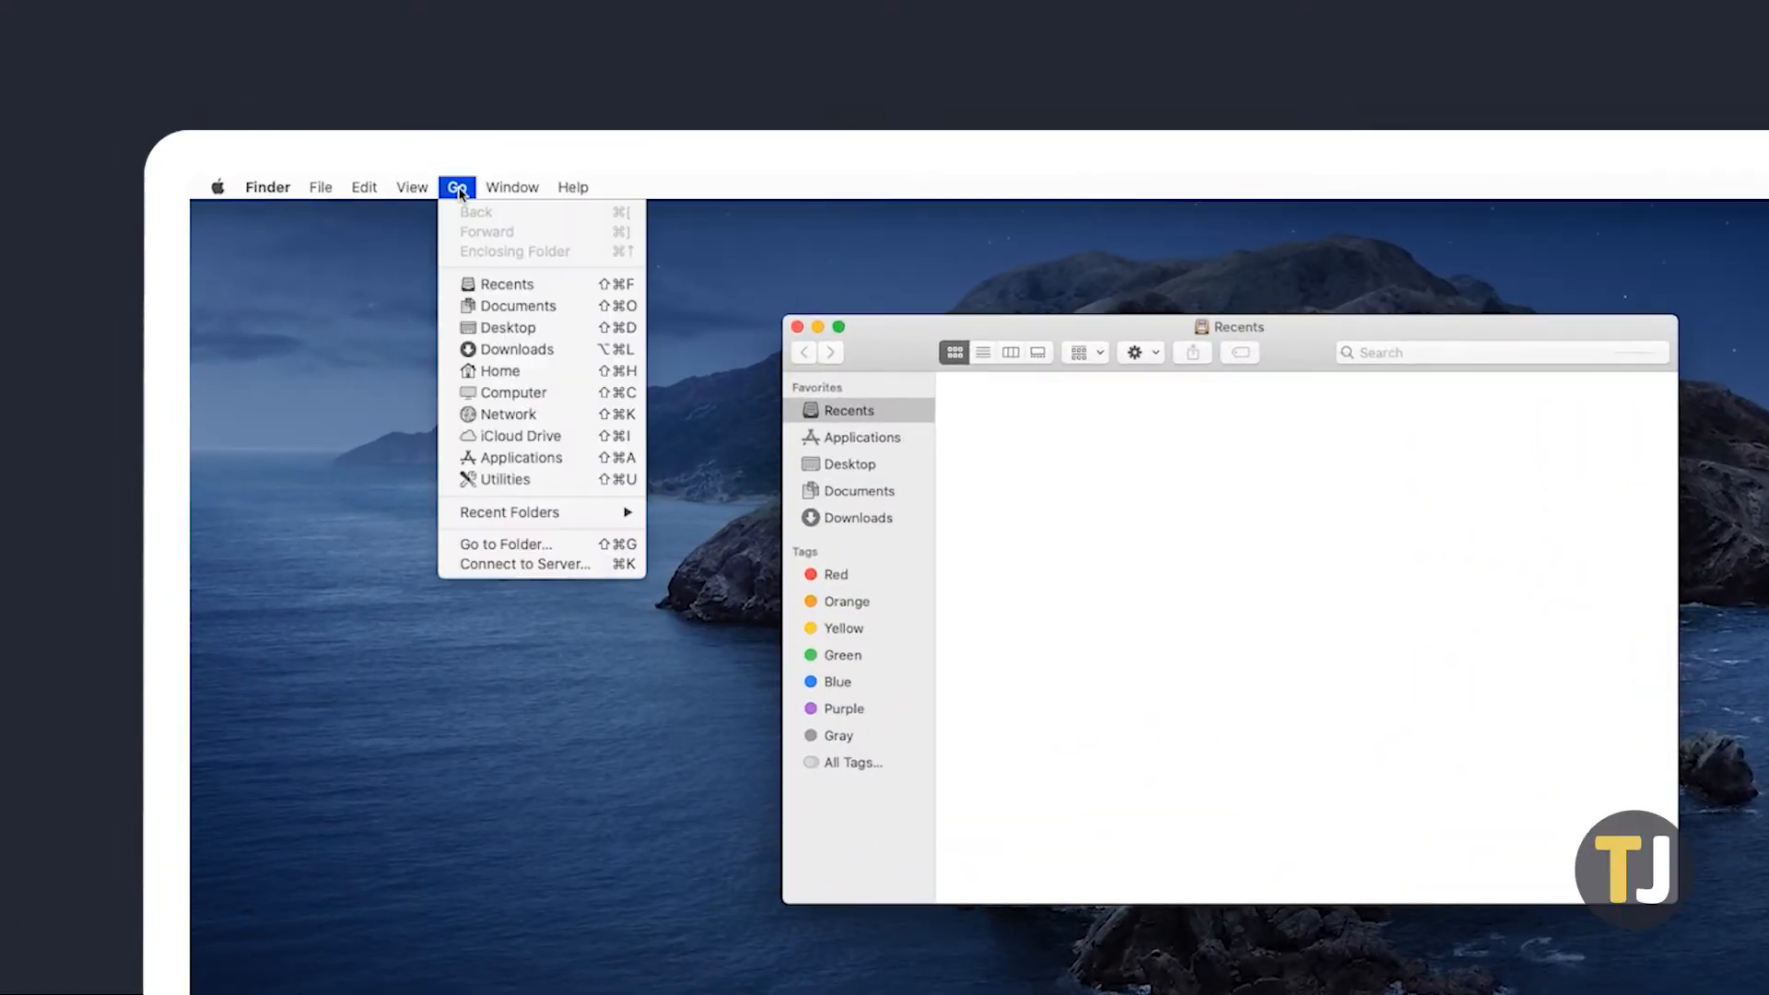
{"action": "mouse_move", "coordinate": [506, 543]}
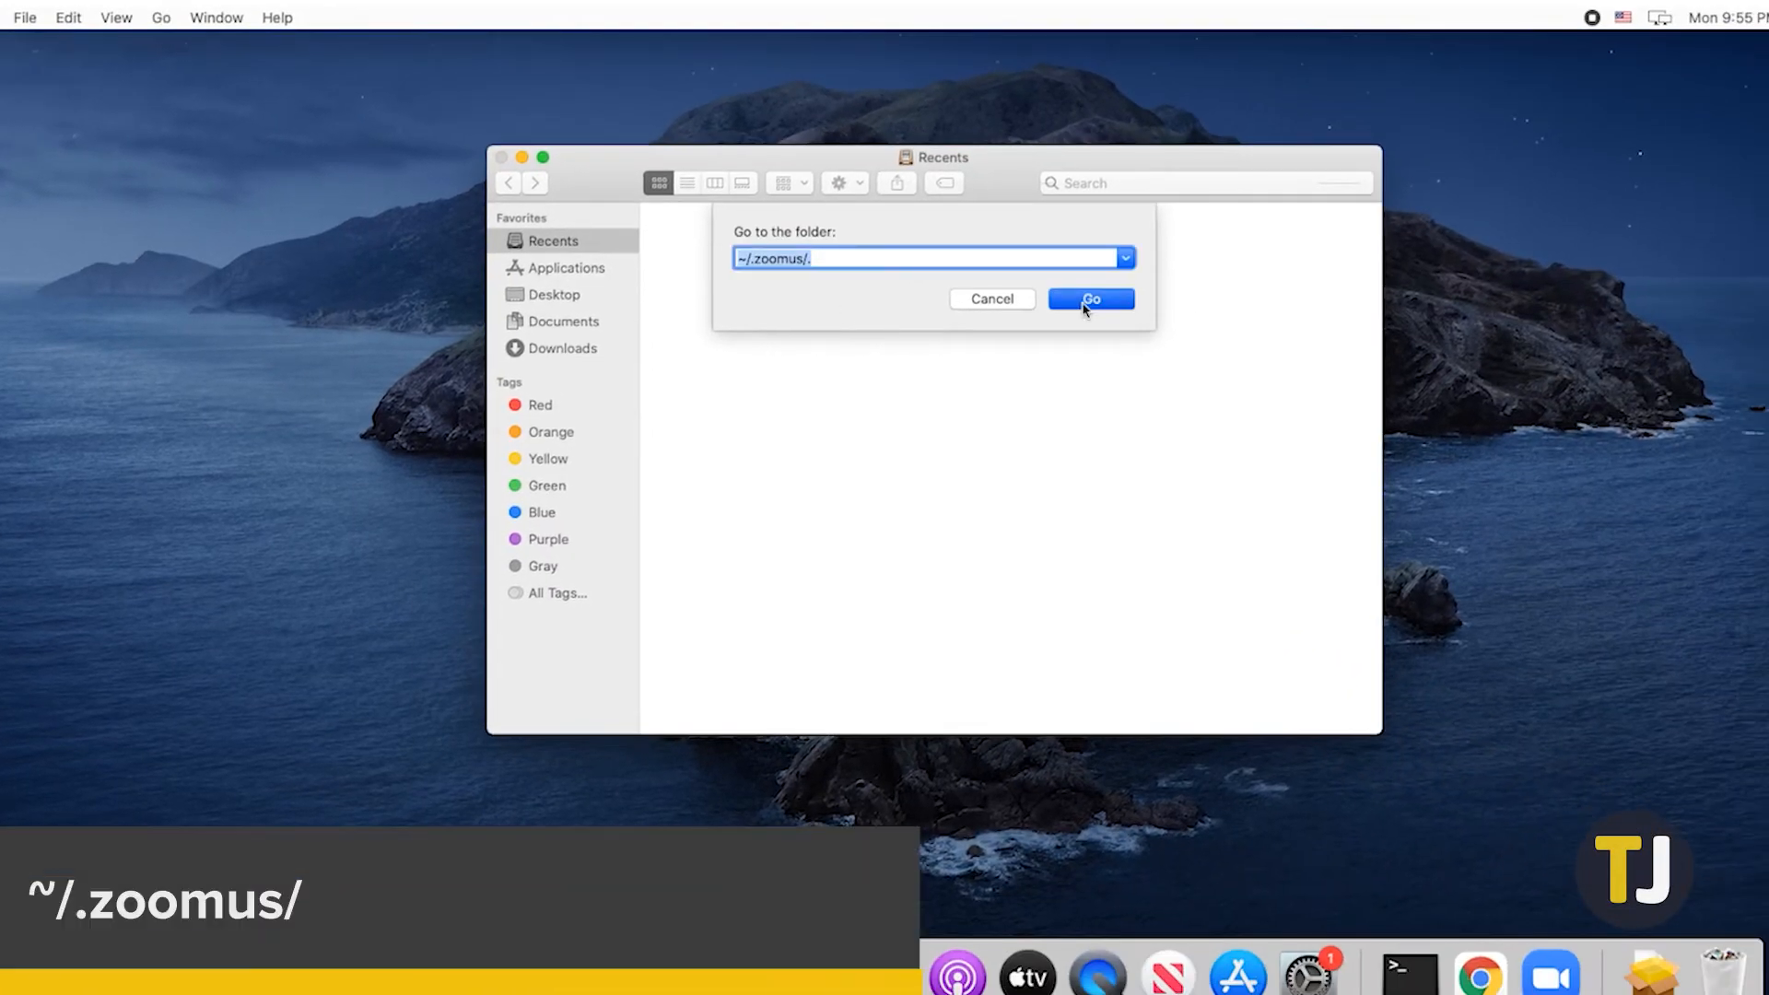
{"action": "left_click", "coordinate": [1090, 298]}
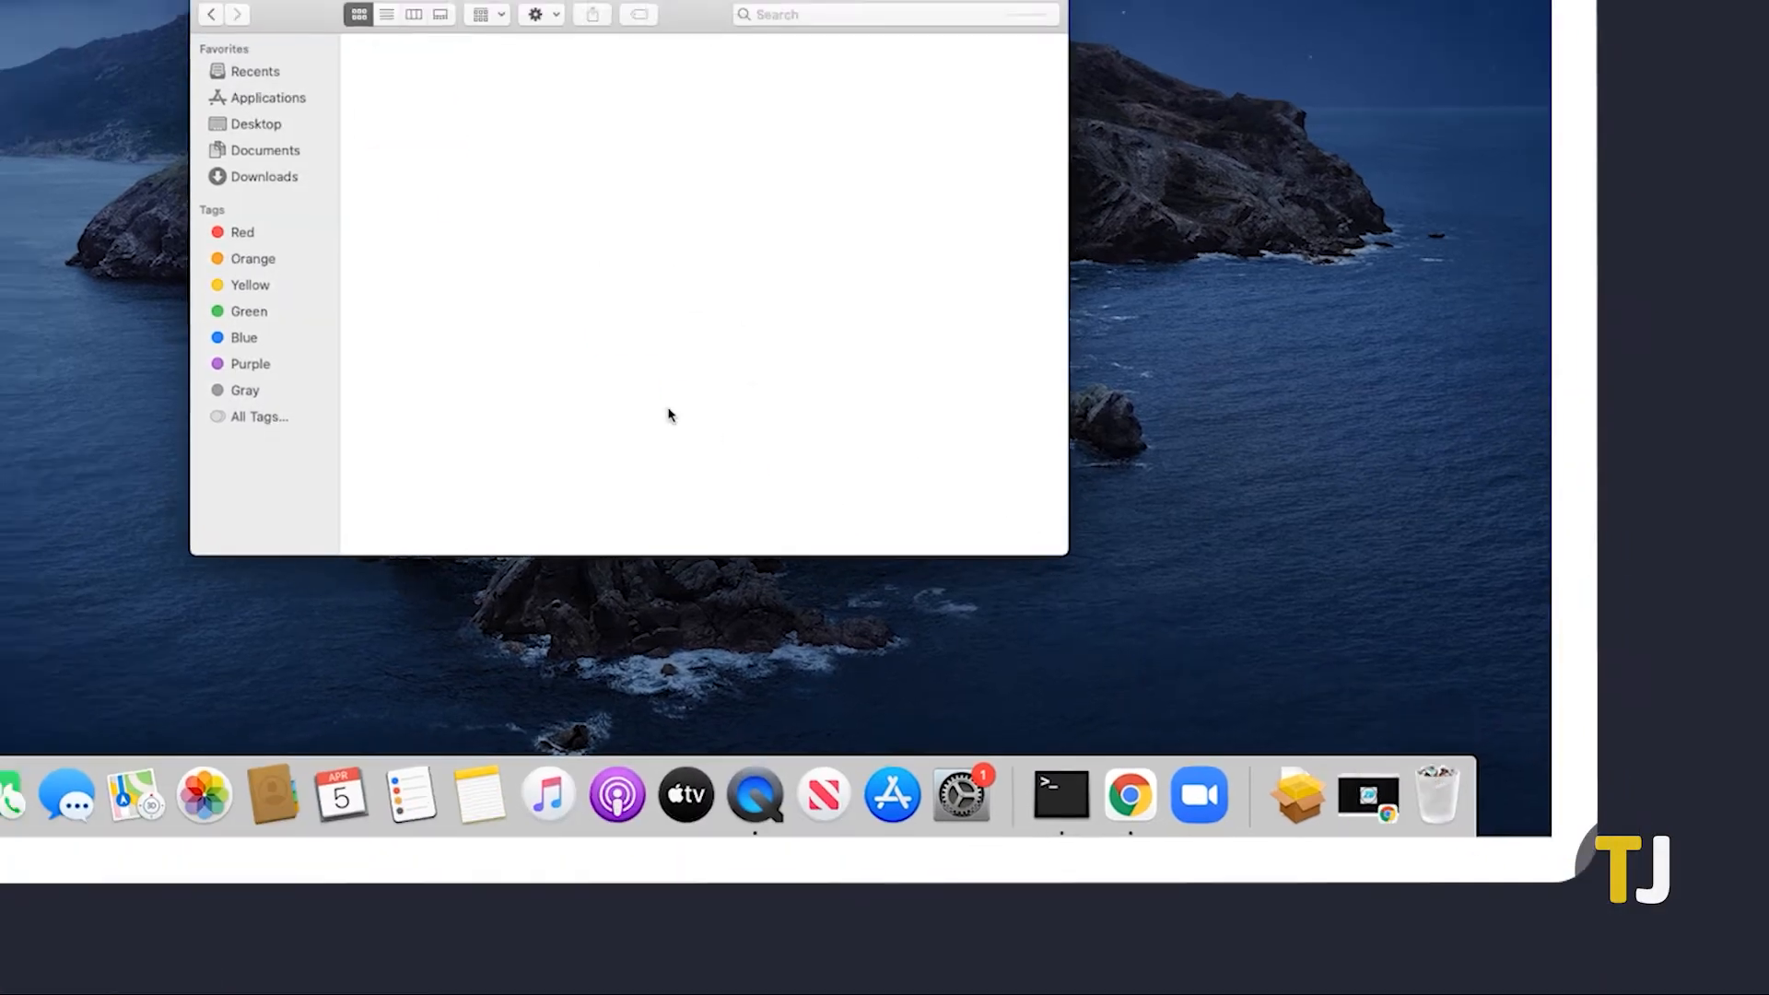
{"action": "left_click", "coordinate": [367, 142]}
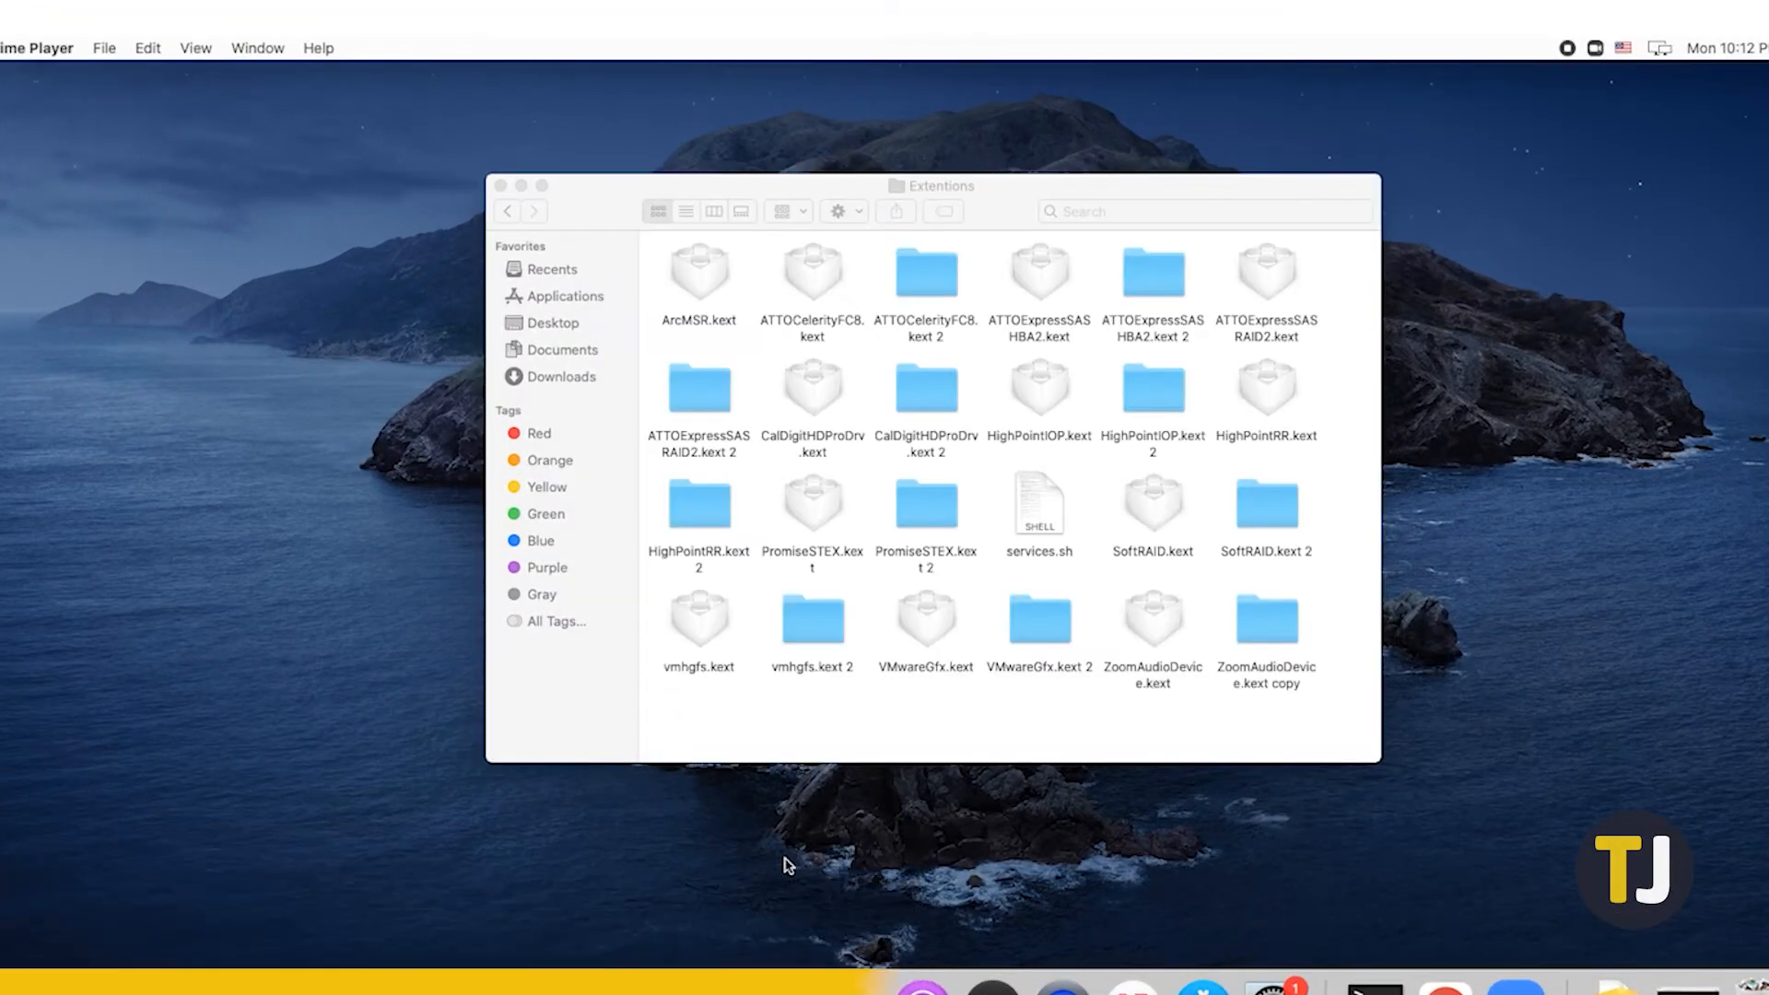
{"action": "left_click", "coordinate": [1152, 617]}
{"action": "type", "text": "~/Library/Application\\Support/"}
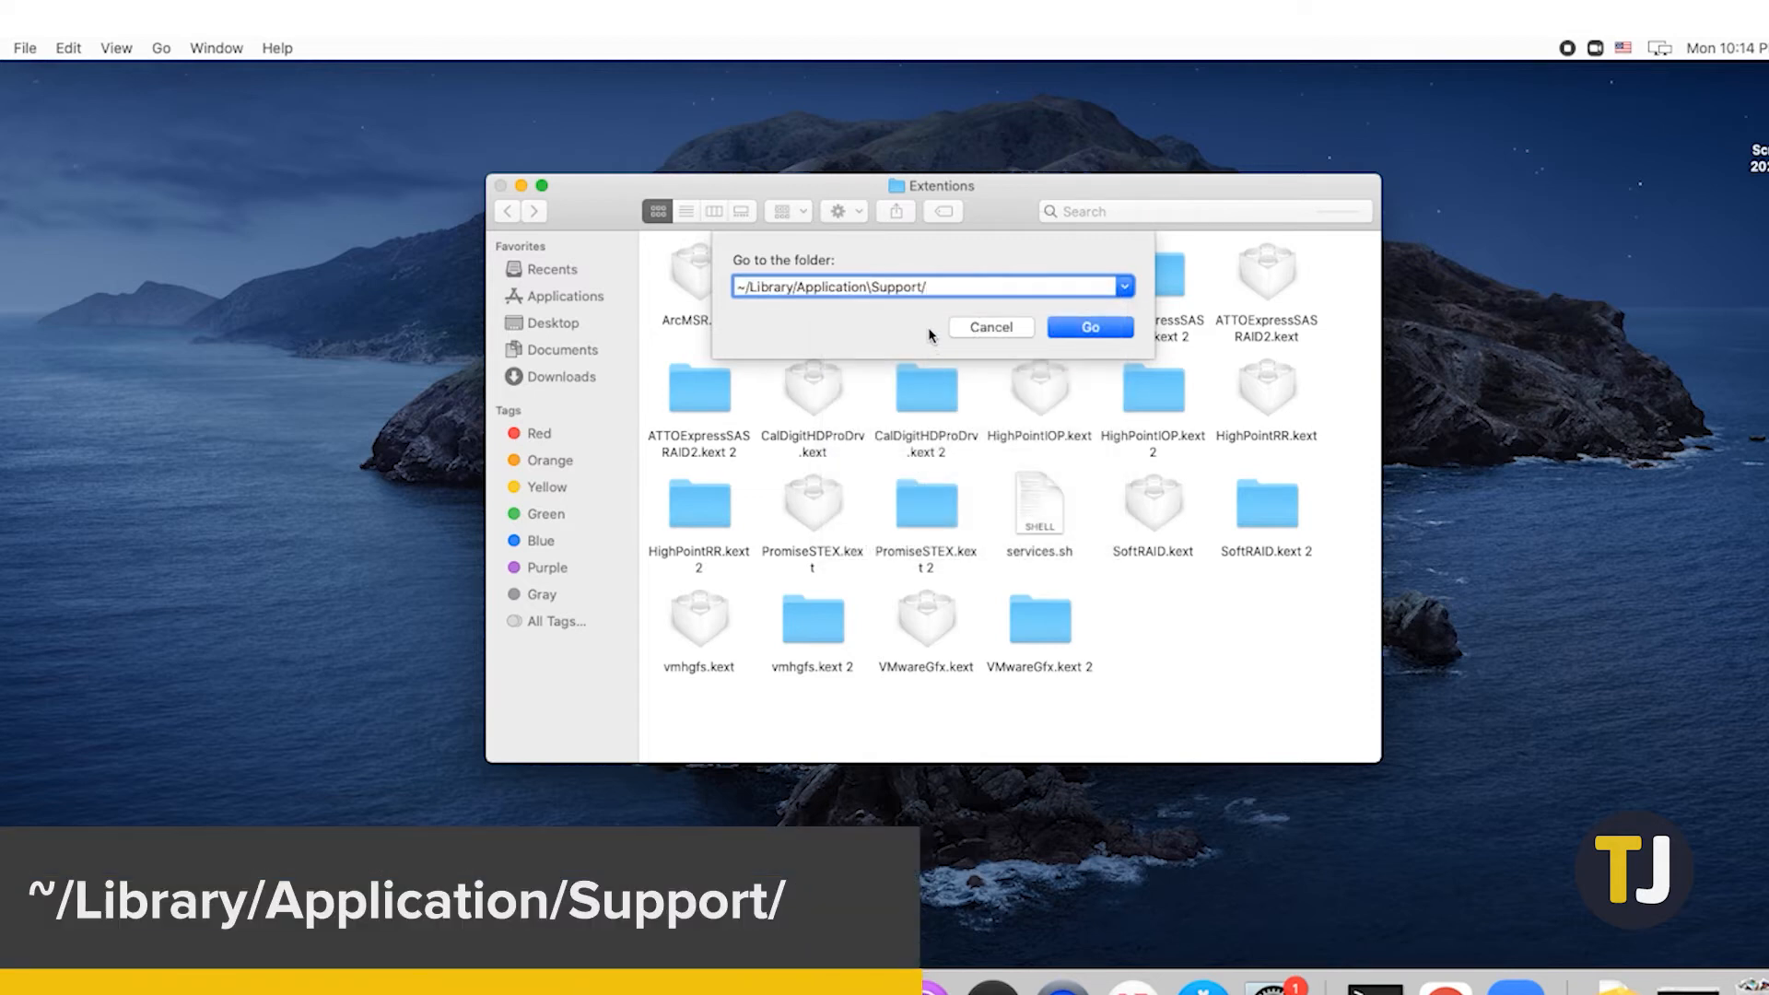
{"action": "left_click", "coordinate": [1086, 326]}
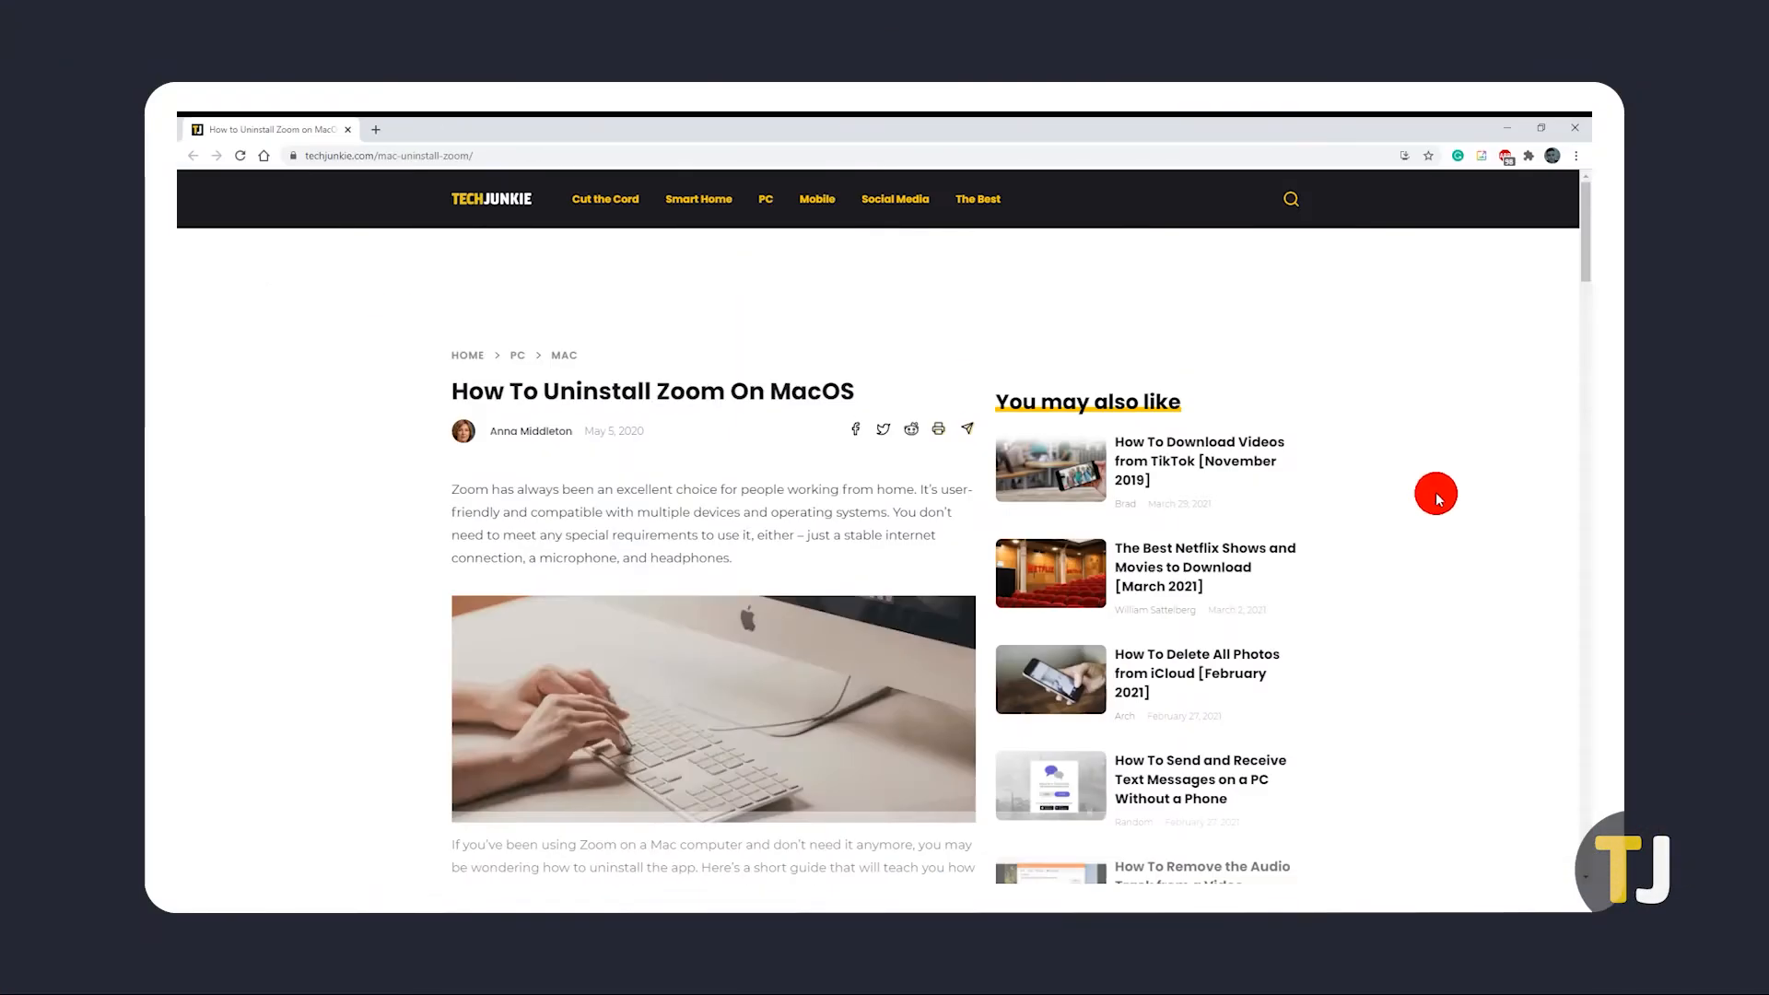
Step: Scroll the TechJunkie article down to the older-macOS steps and Extra Precautionary Measures
{"action": "scroll", "scroll_direction": "down", "scroll_amount": 3}
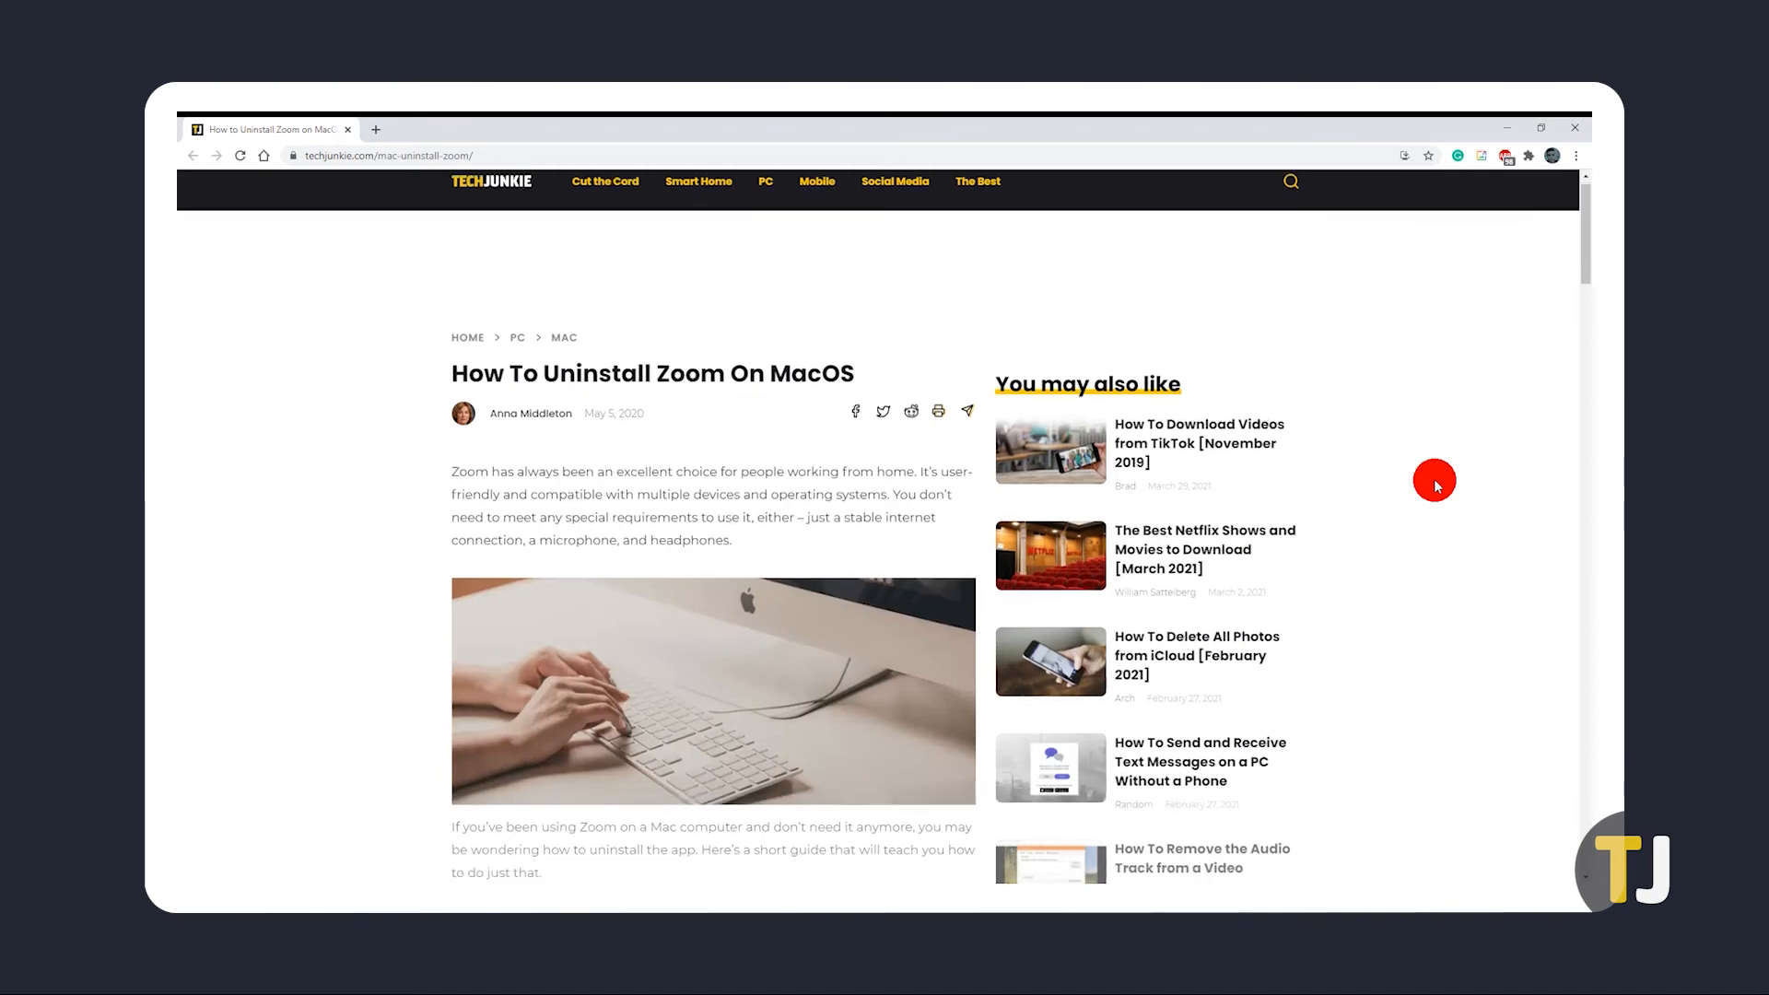
{"action": "scroll", "scroll_direction": "down", "scroll_amount": 3}
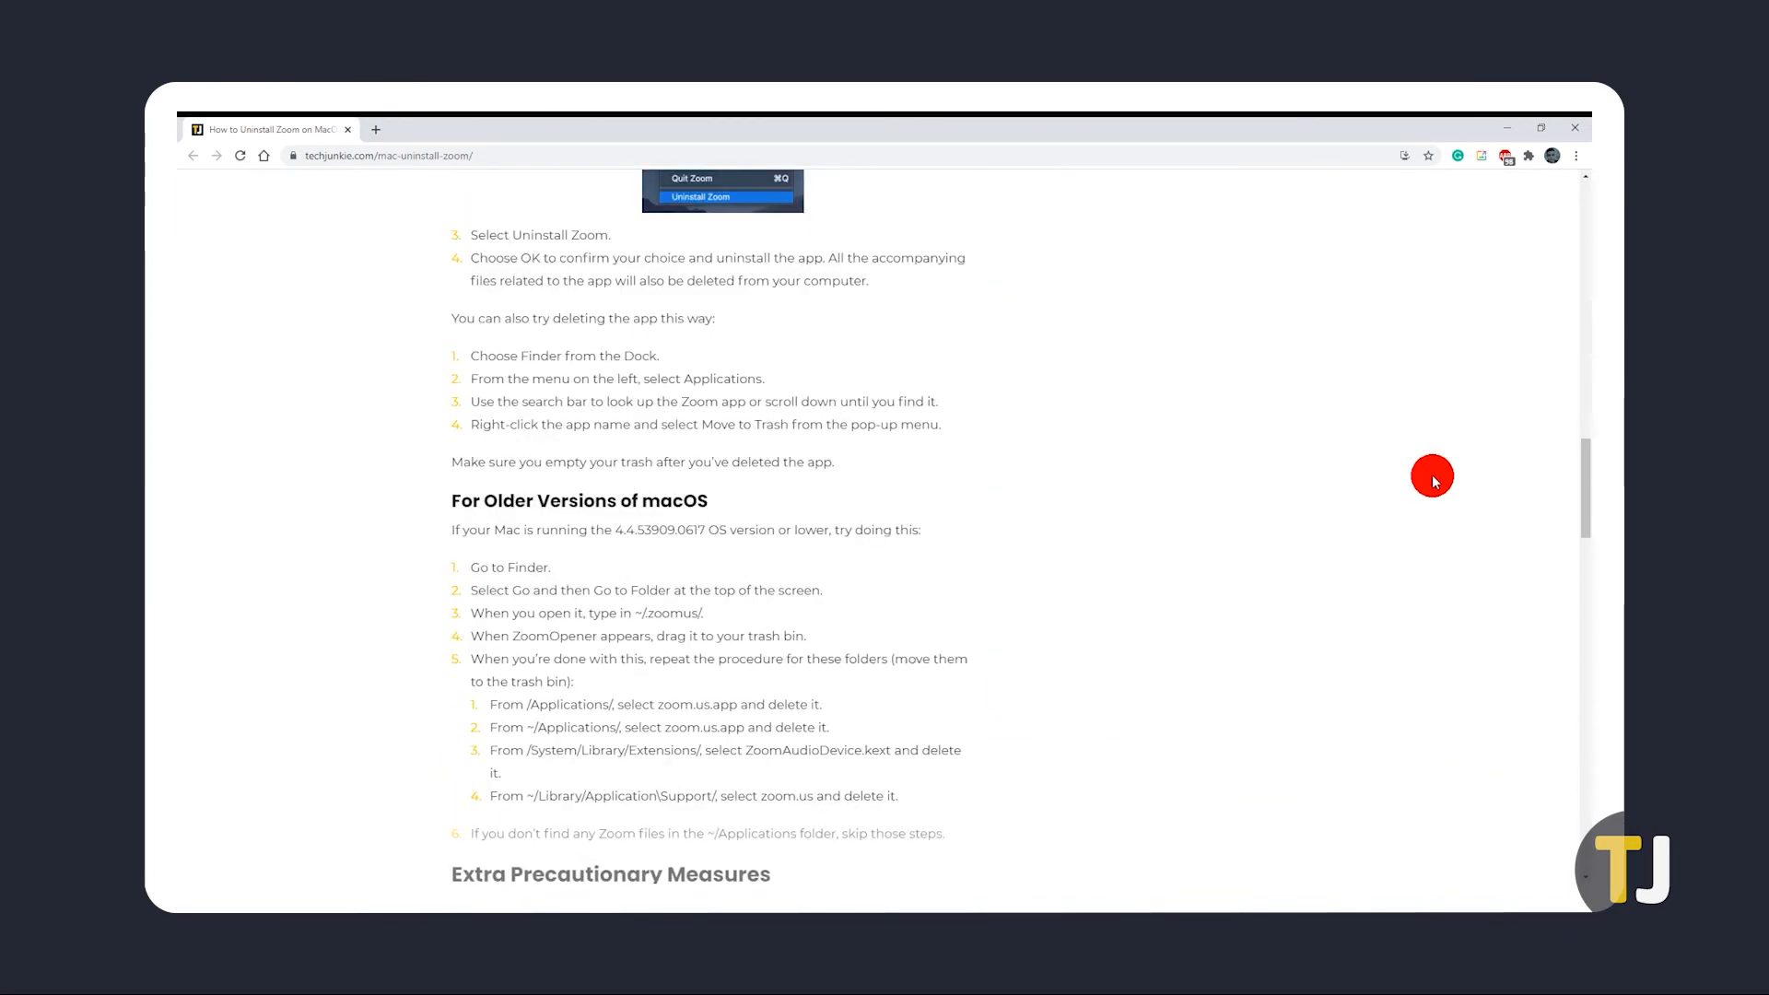
{"action": "scroll", "scroll_direction": "down", "scroll_amount": 3}
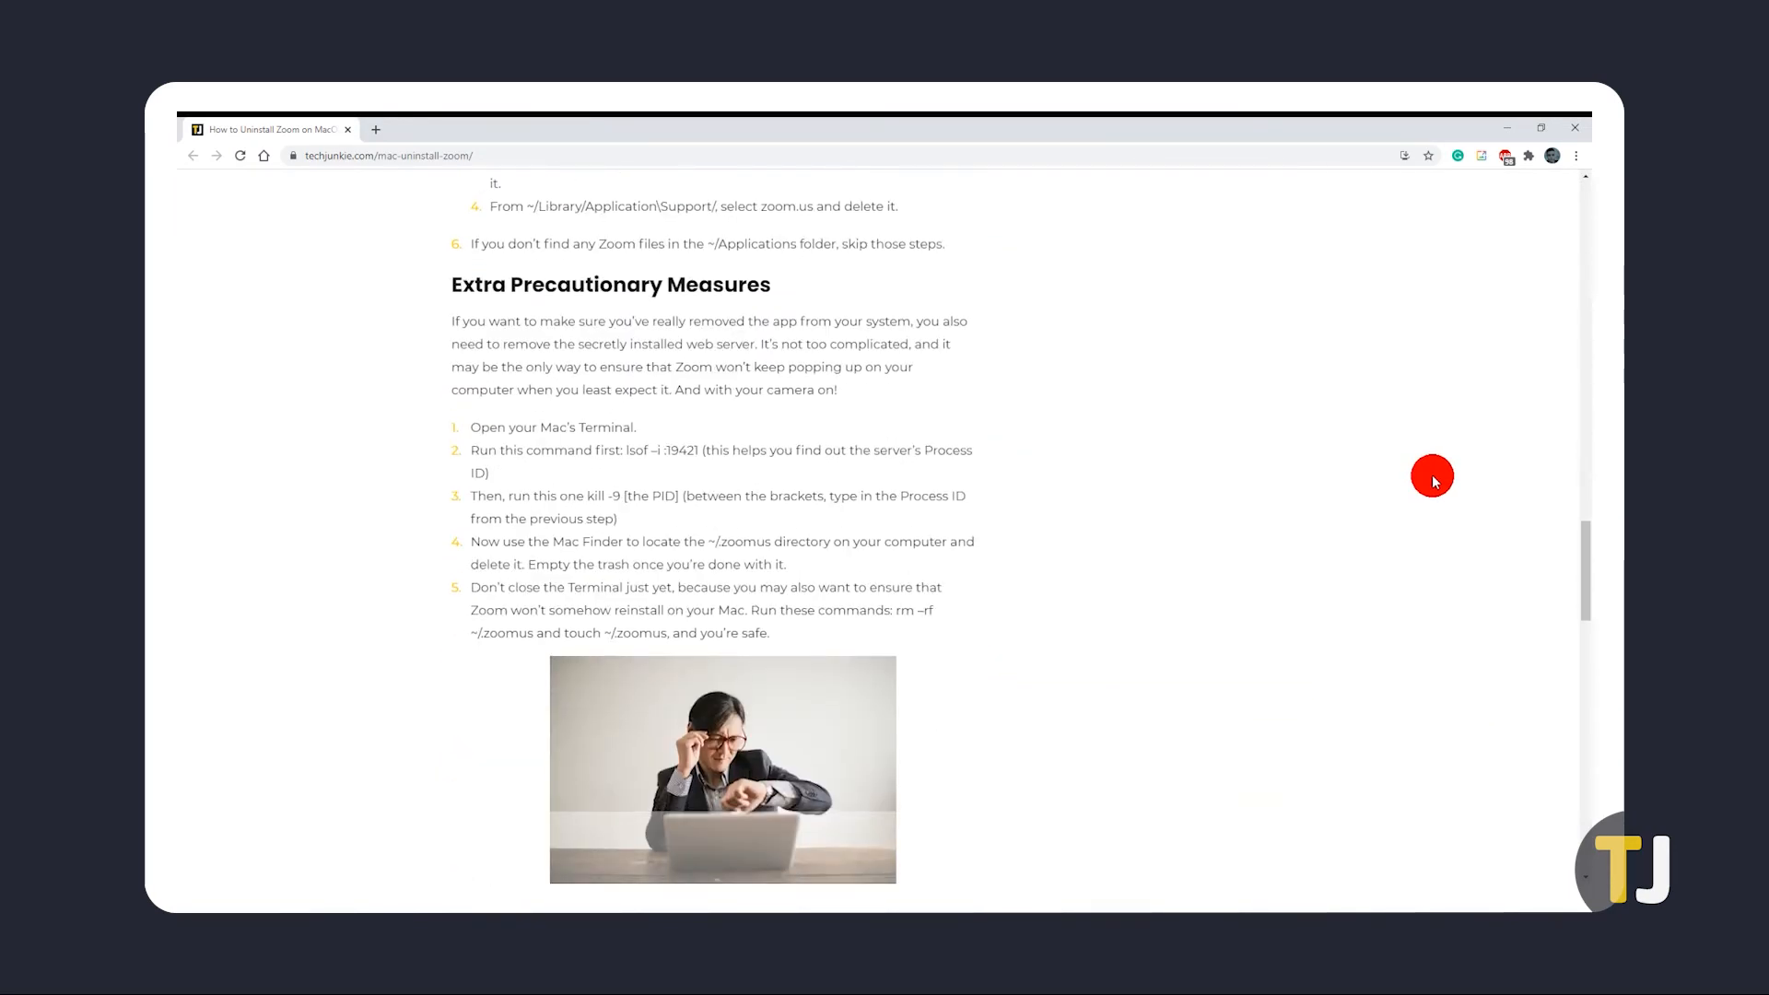
{"action": "scroll", "scroll_direction": "down", "scroll_amount": 3}
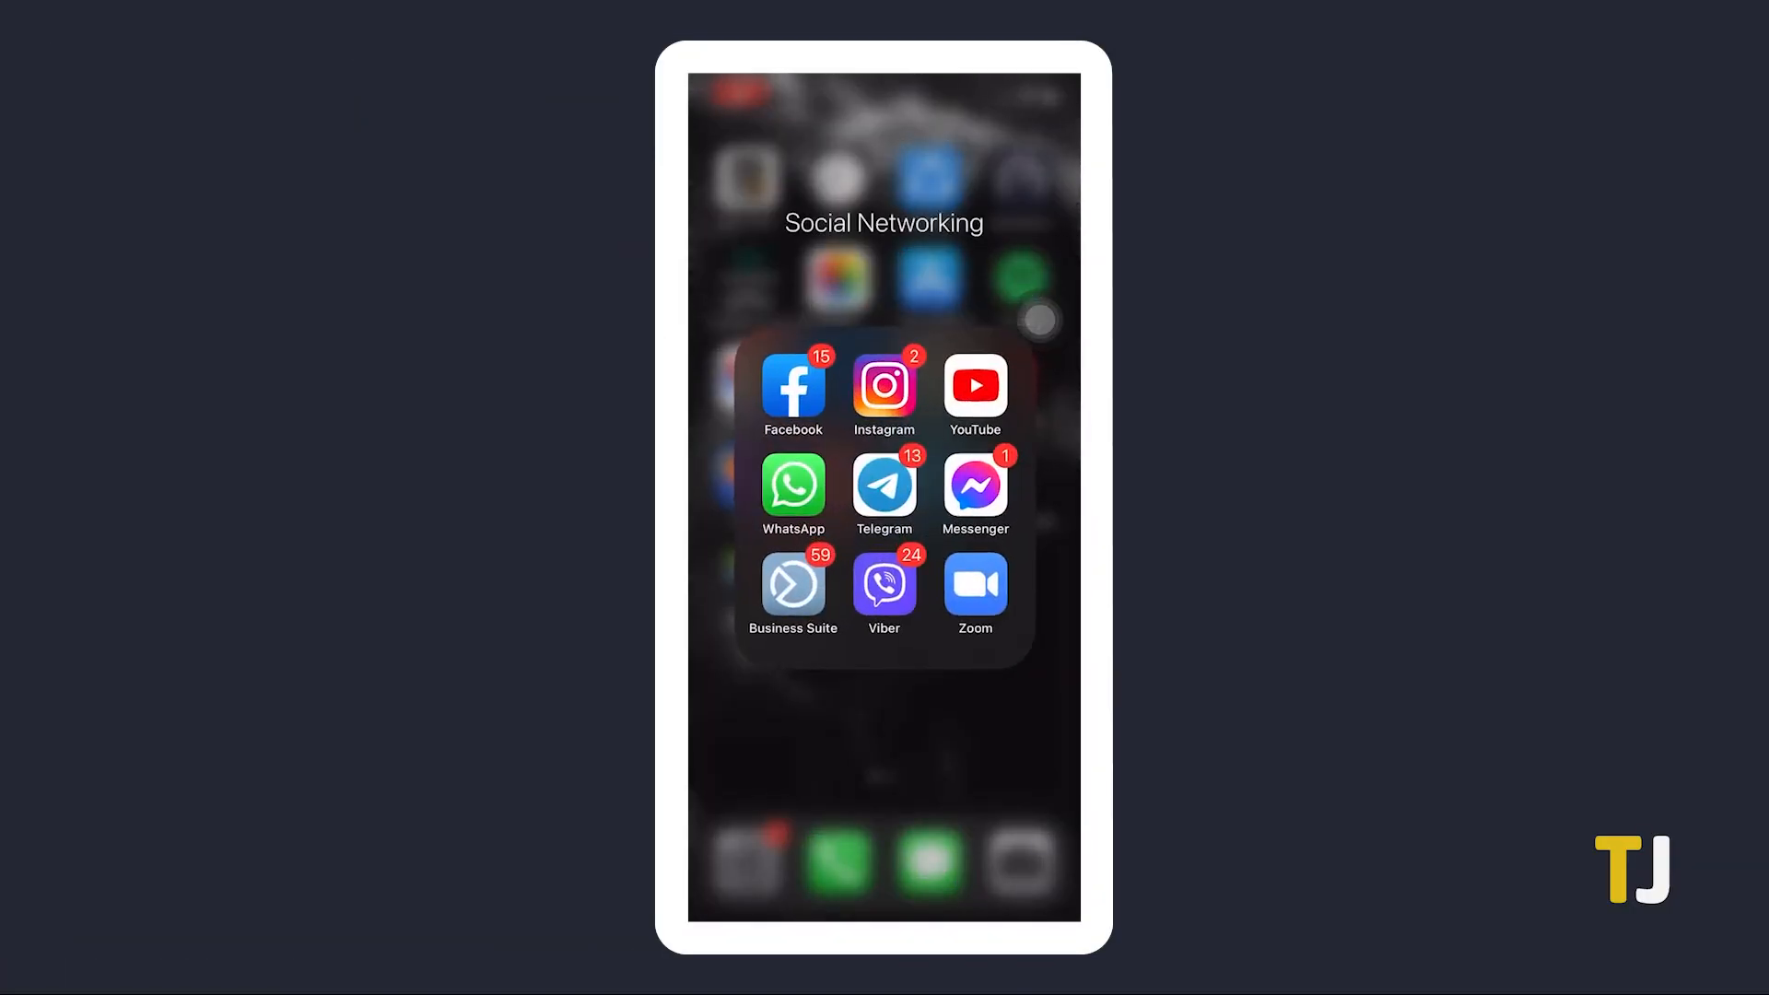
Step: Long-press Zoom in the Social Networking folder to show its Remove App menu
{"action": "left_click", "coordinate": [975, 584]}
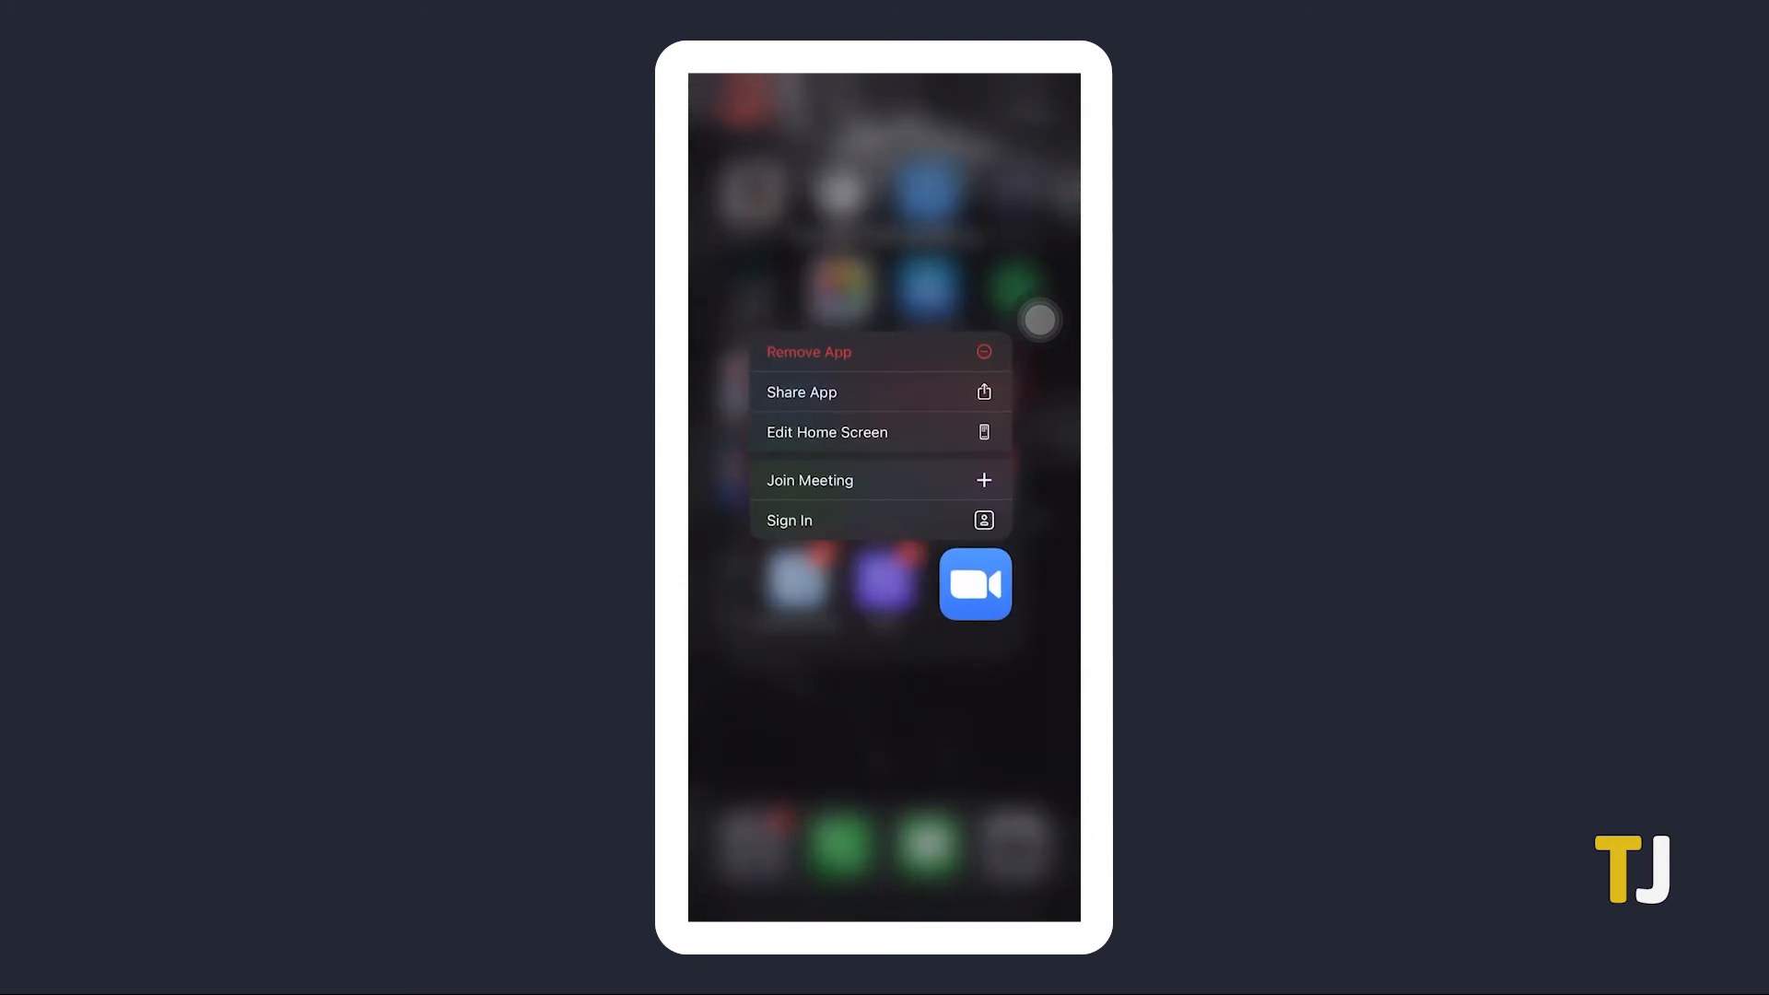